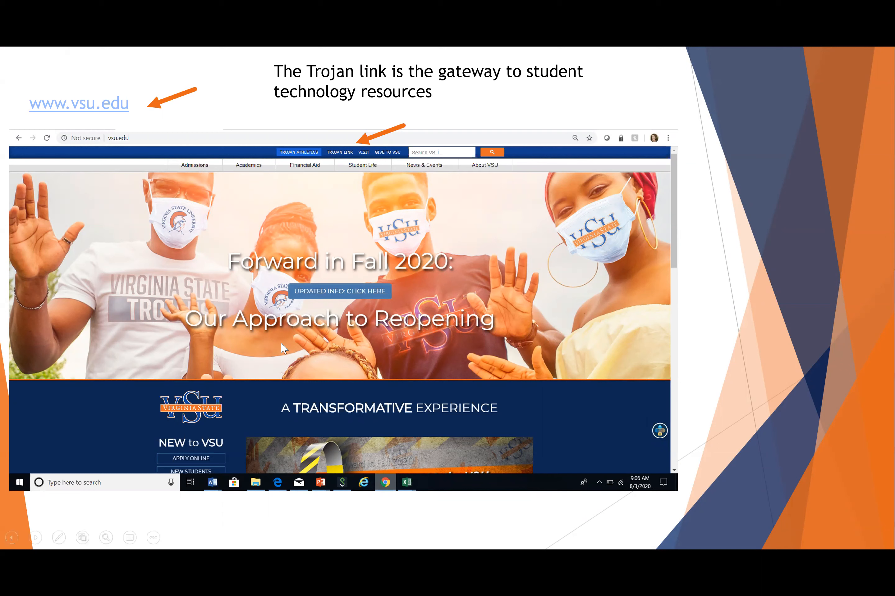
mouse_move(78, 112)
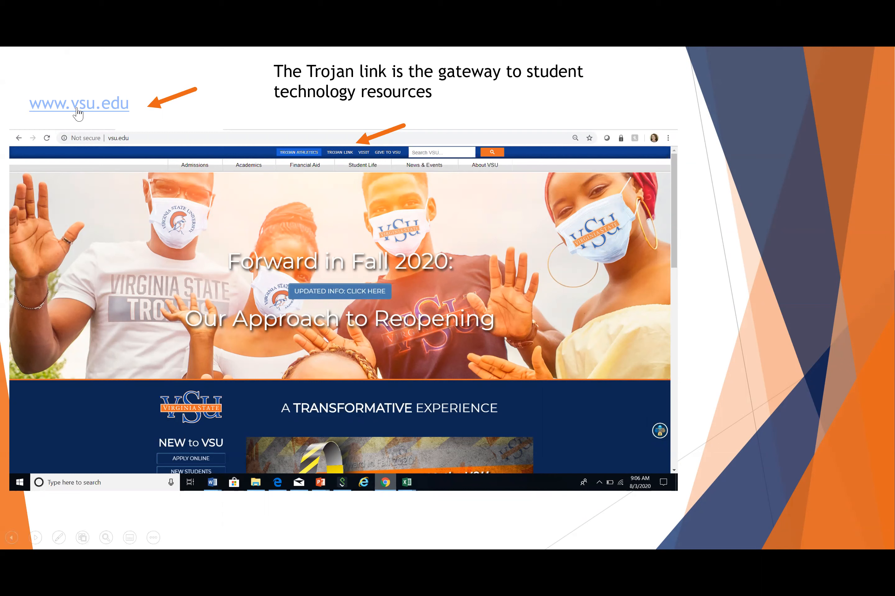
mouse_move(78, 103)
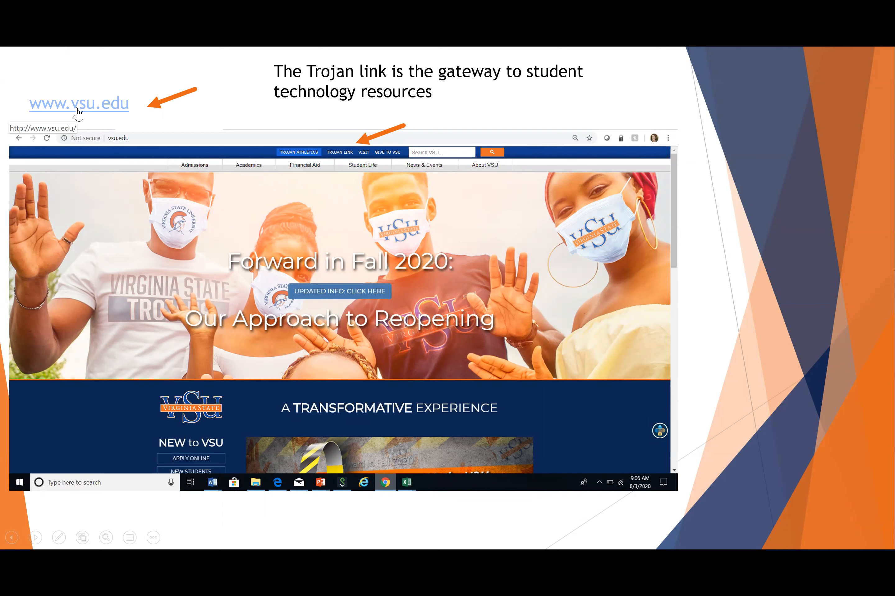
mouse_move(253, 94)
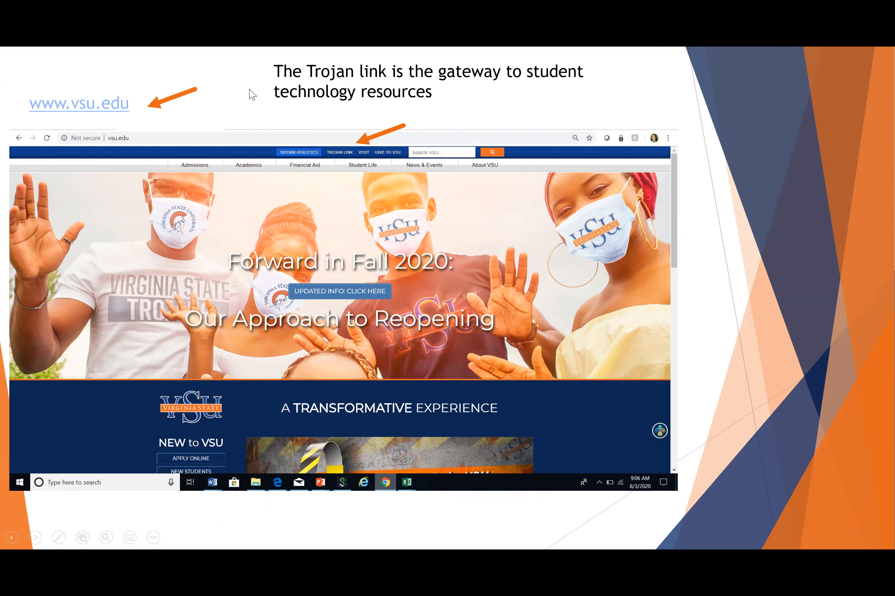
mouse_move(333, 161)
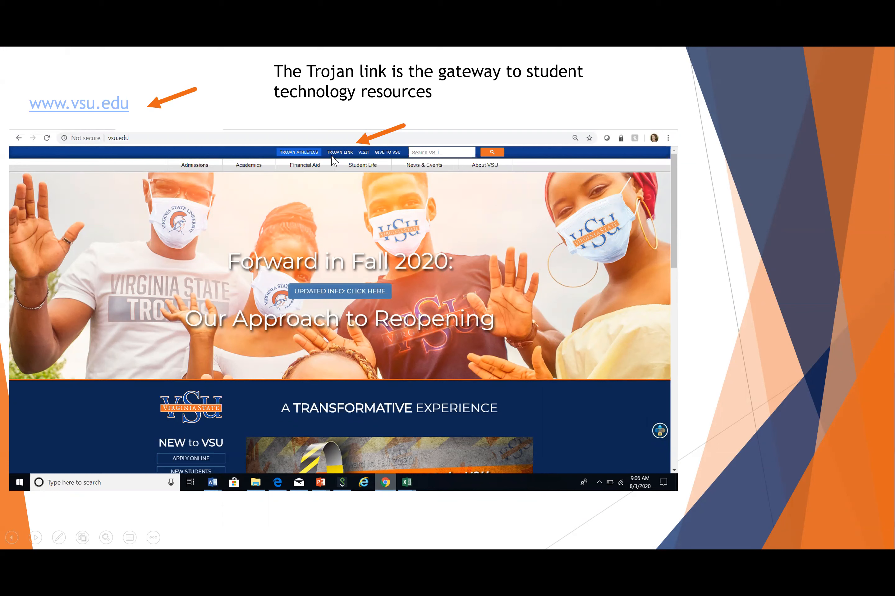
mouse_move(402, 109)
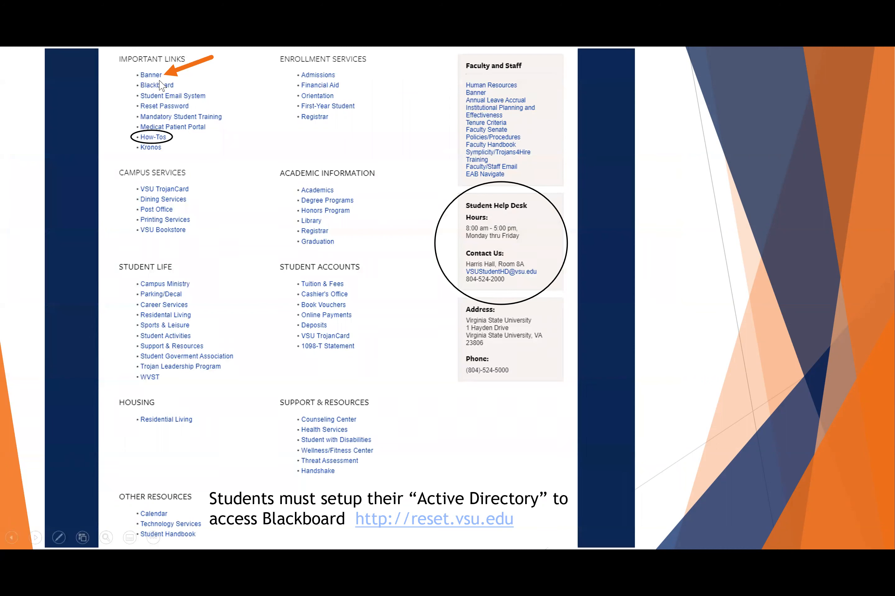
mouse_move(145, 67)
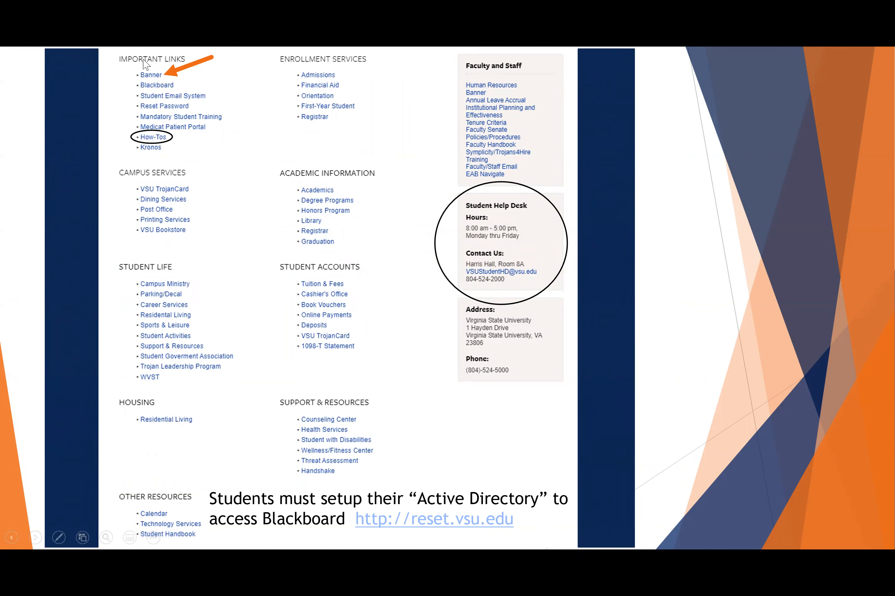
mouse_move(196, 109)
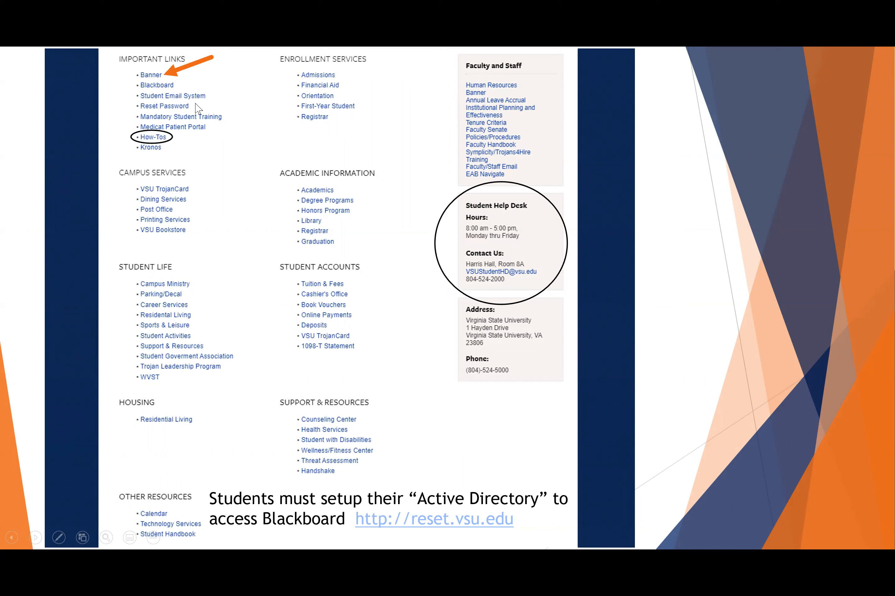
mouse_move(200, 163)
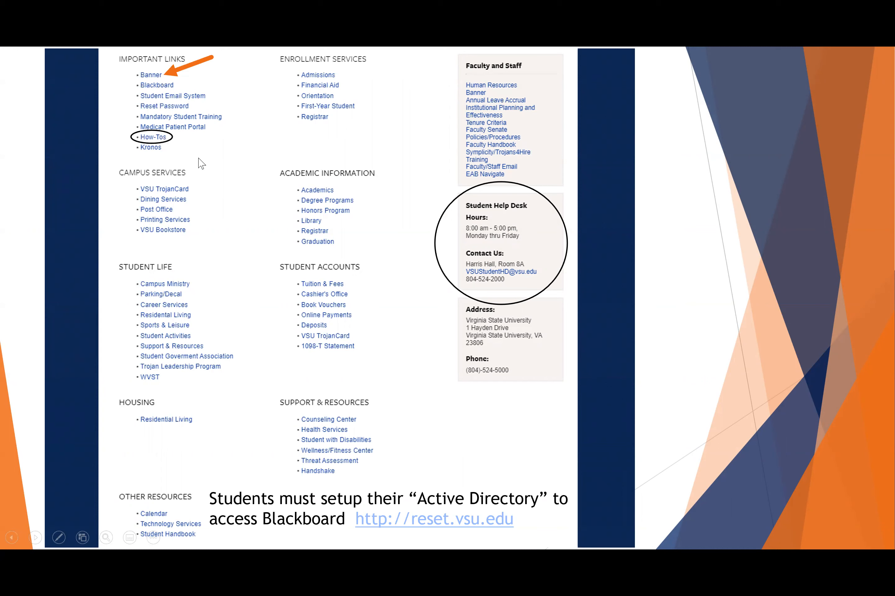
mouse_move(513, 192)
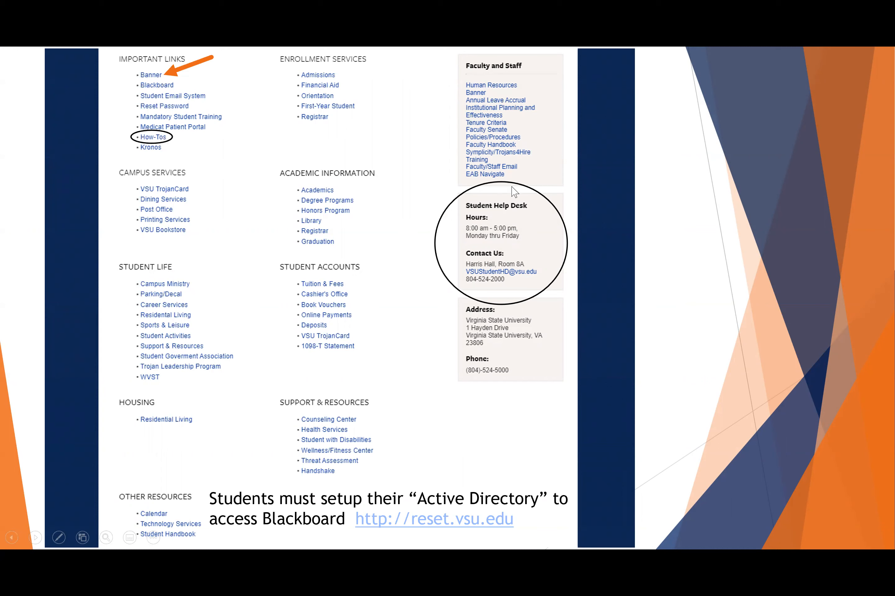
mouse_move(473, 290)
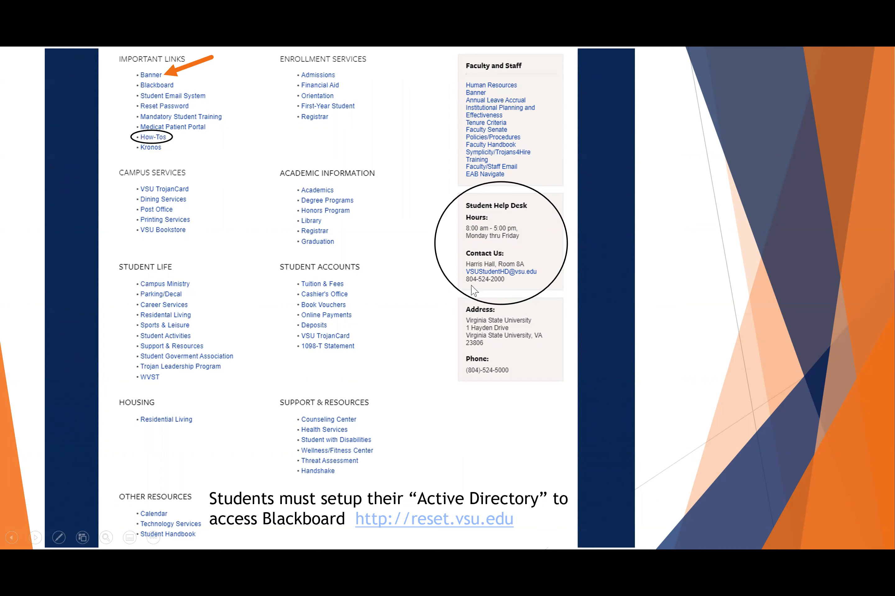
mouse_move(505, 295)
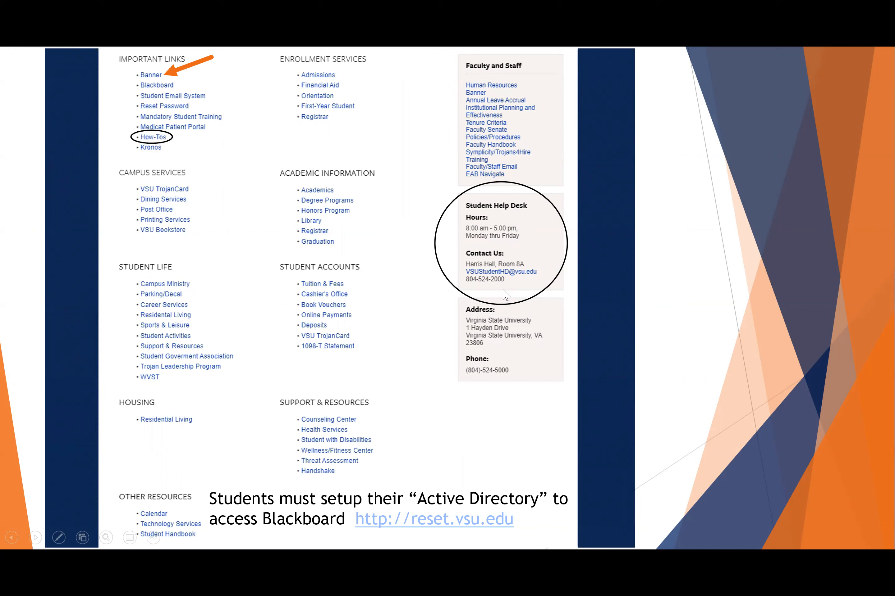
mouse_move(409, 530)
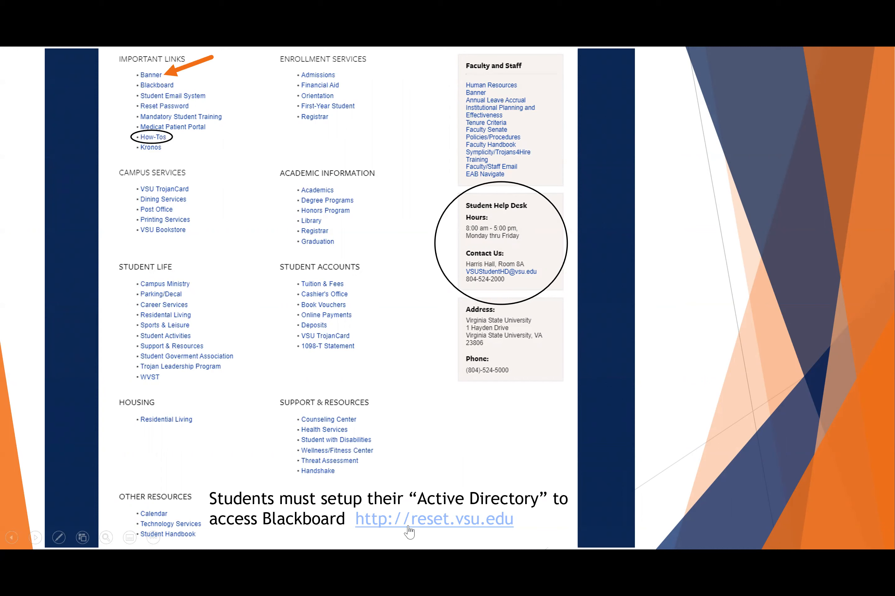
mouse_move(420, 464)
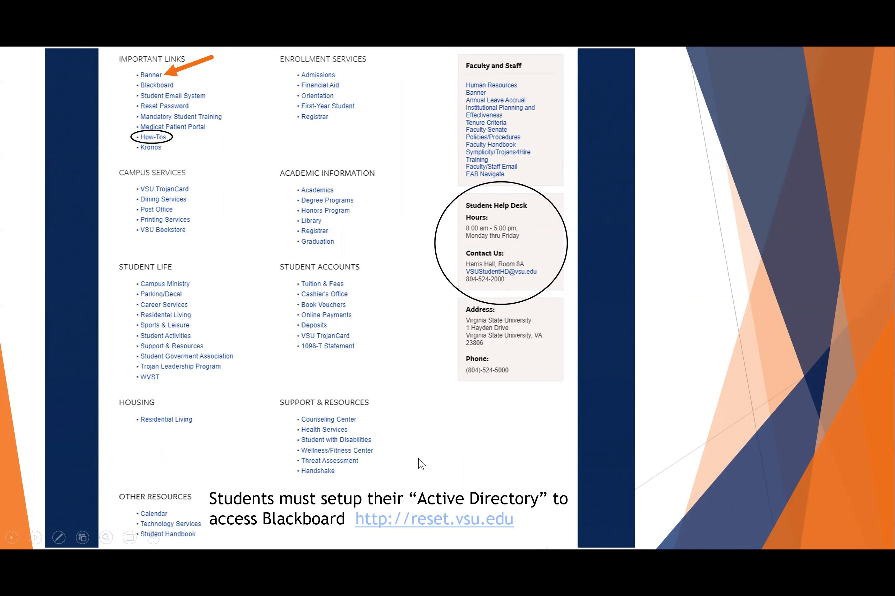
mouse_move(396, 470)
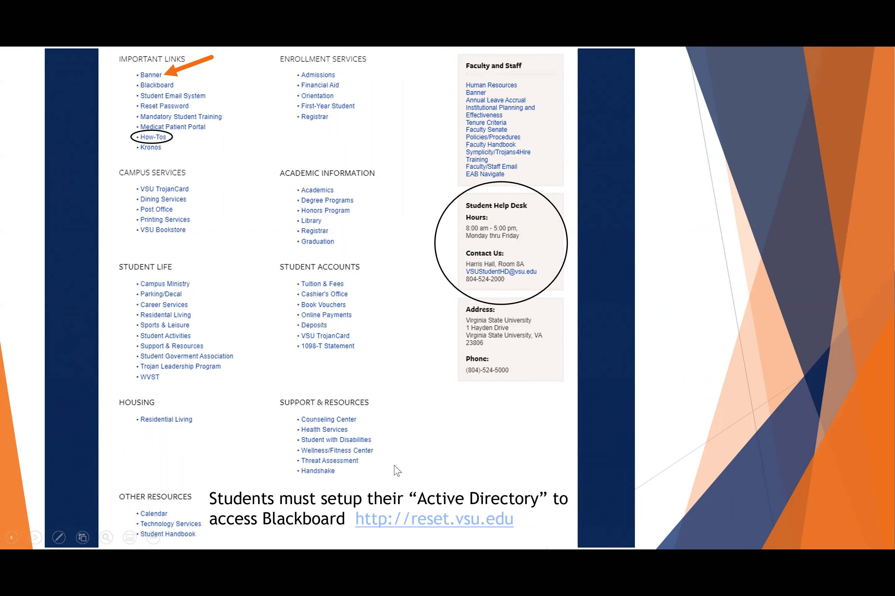
mouse_move(241, 184)
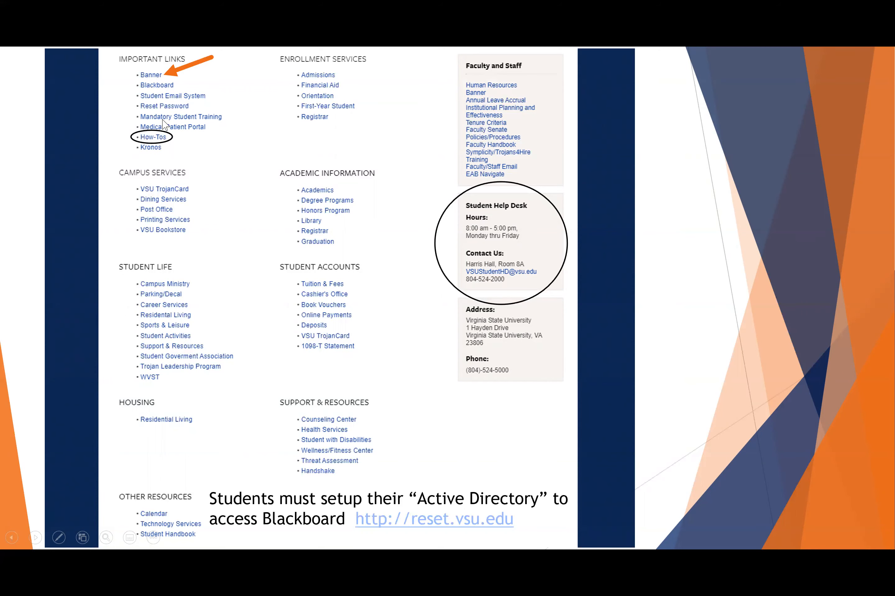
mouse_move(146, 81)
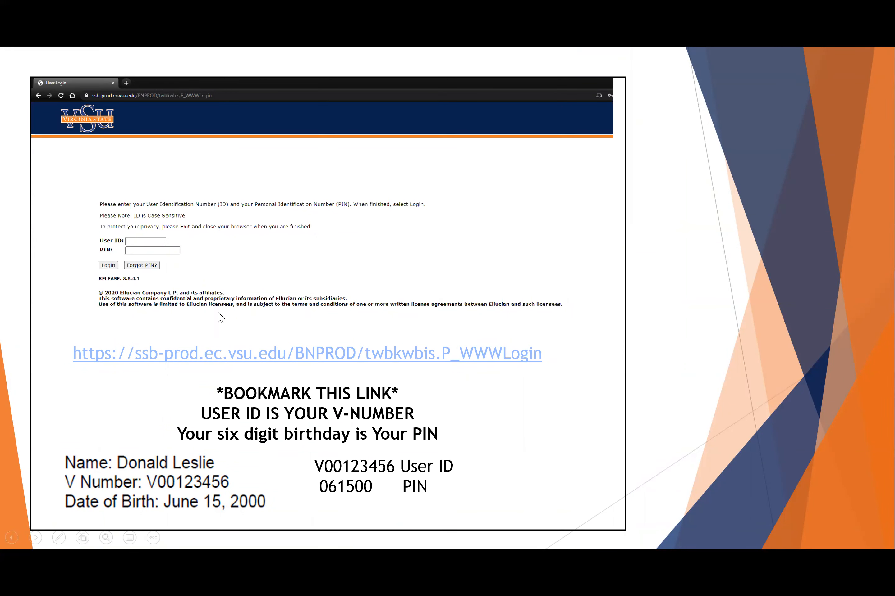
mouse_move(202, 357)
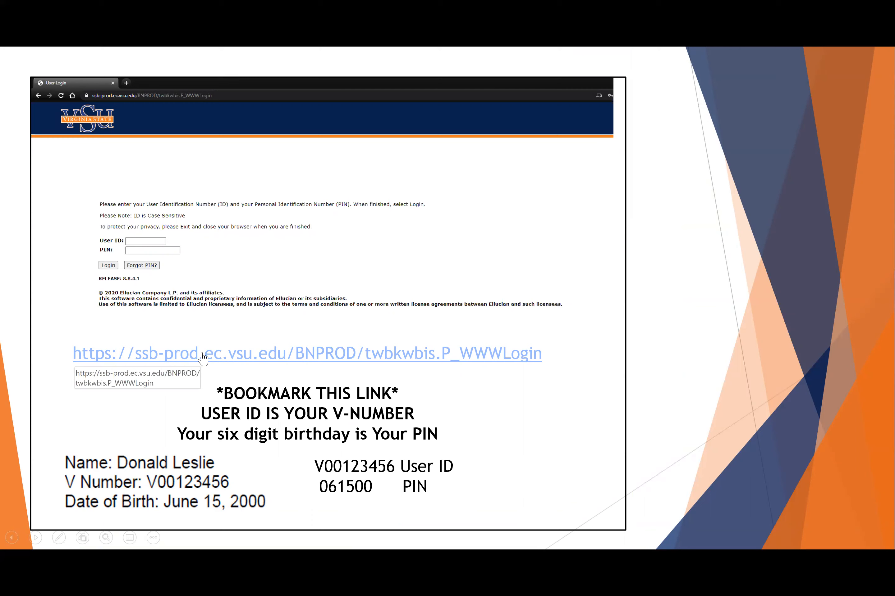
mouse_move(197, 361)
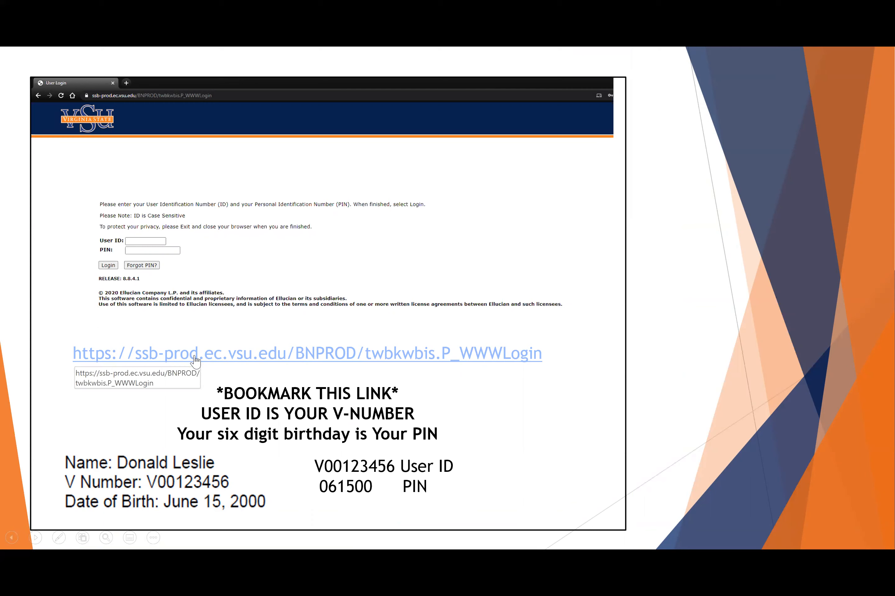
mouse_move(346, 399)
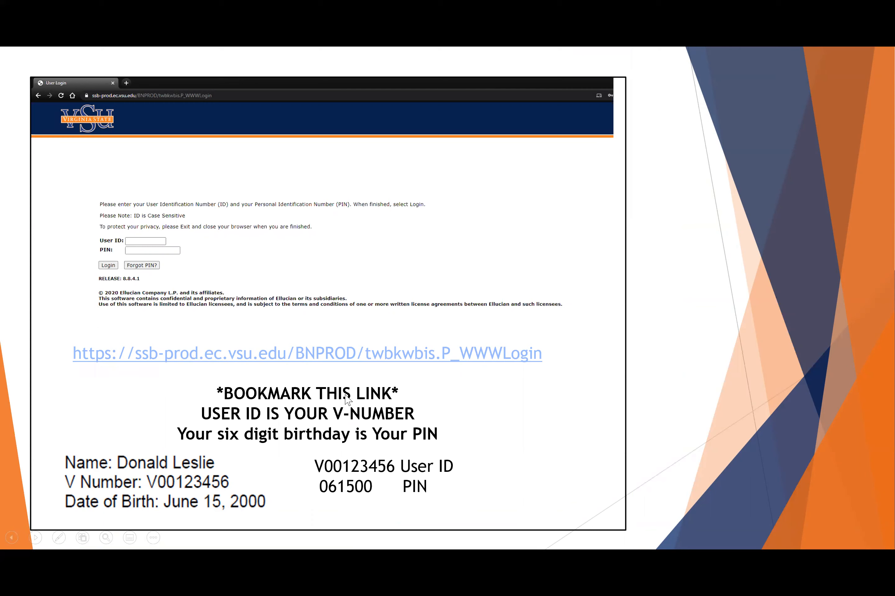
mouse_move(338, 217)
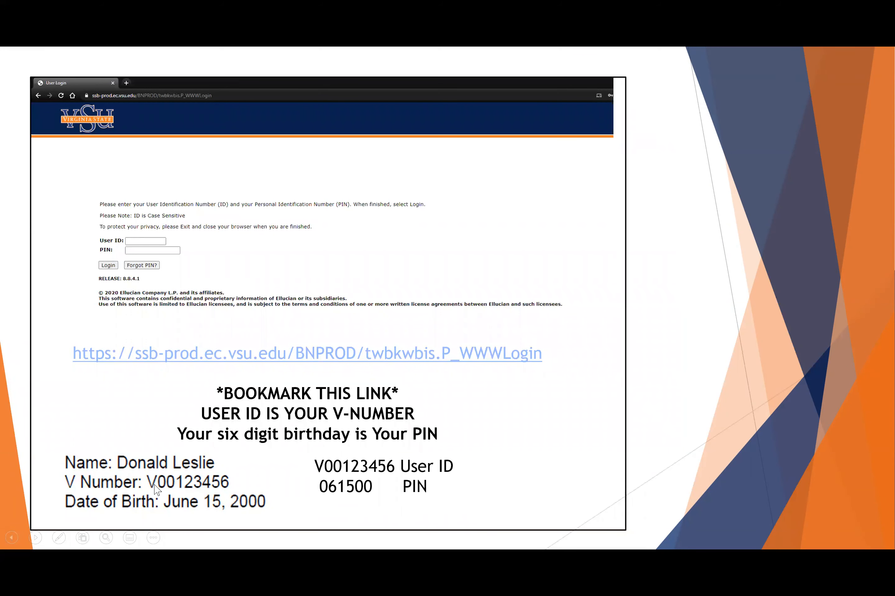
mouse_move(170, 492)
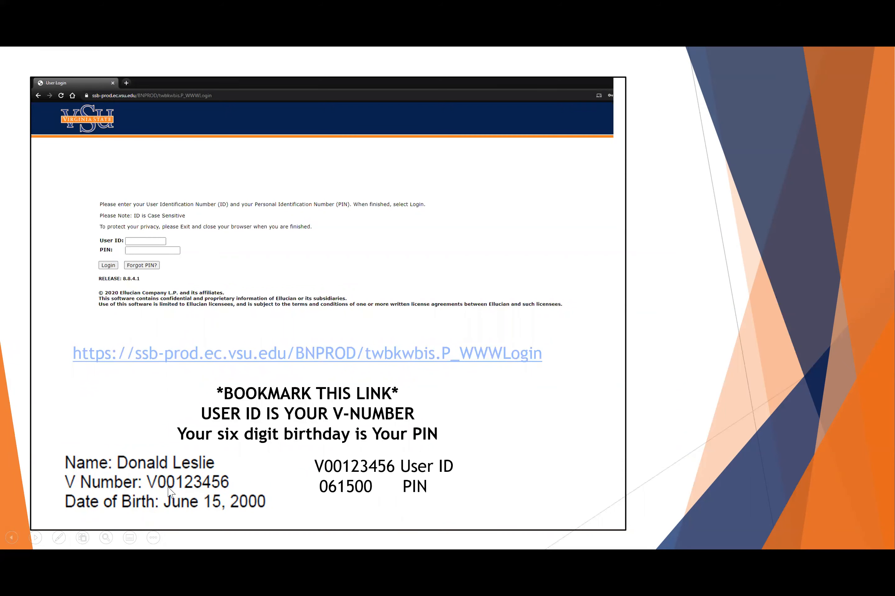
mouse_move(216, 476)
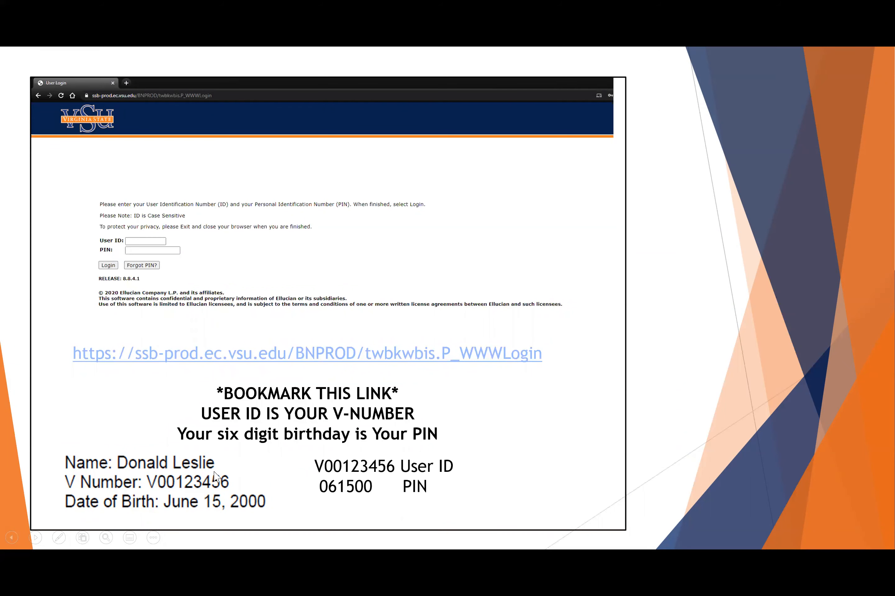
mouse_move(199, 500)
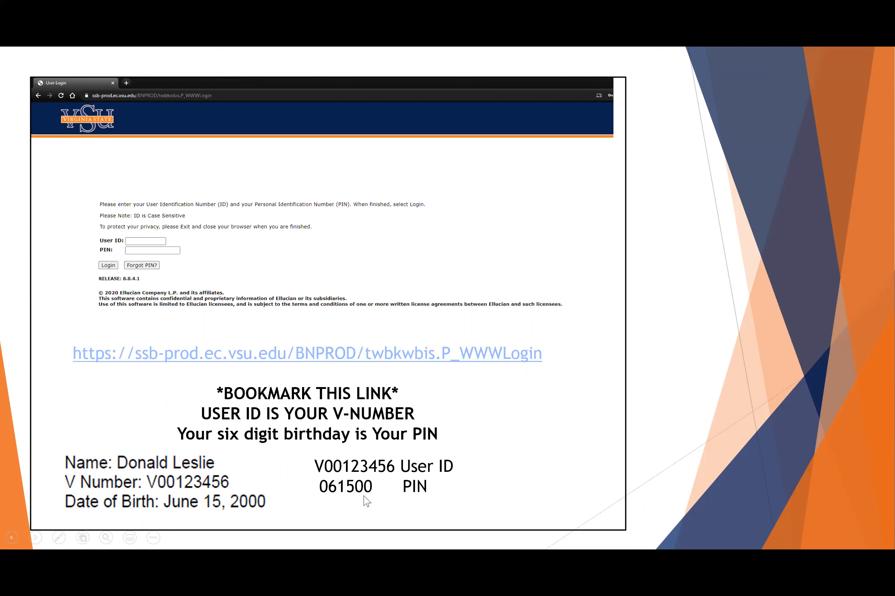
mouse_move(269, 398)
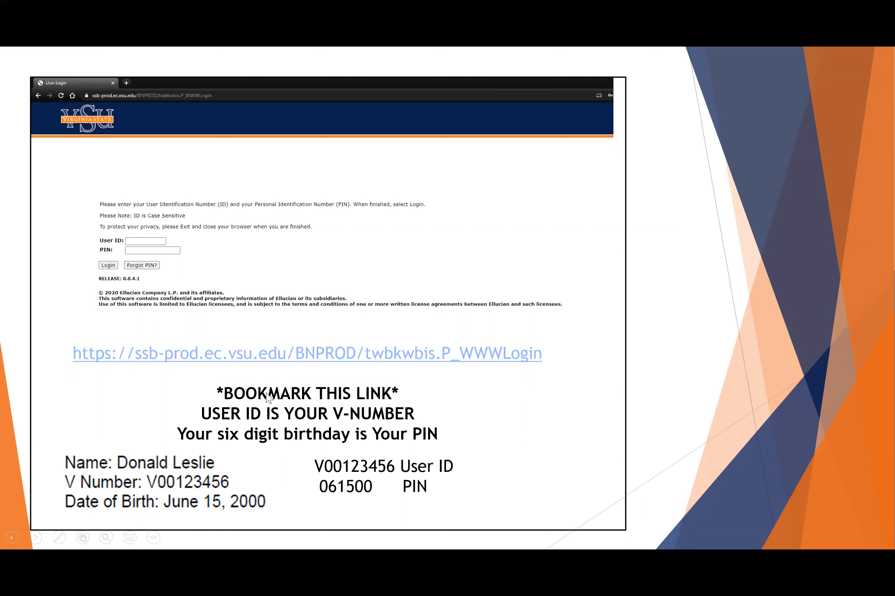
mouse_move(151, 293)
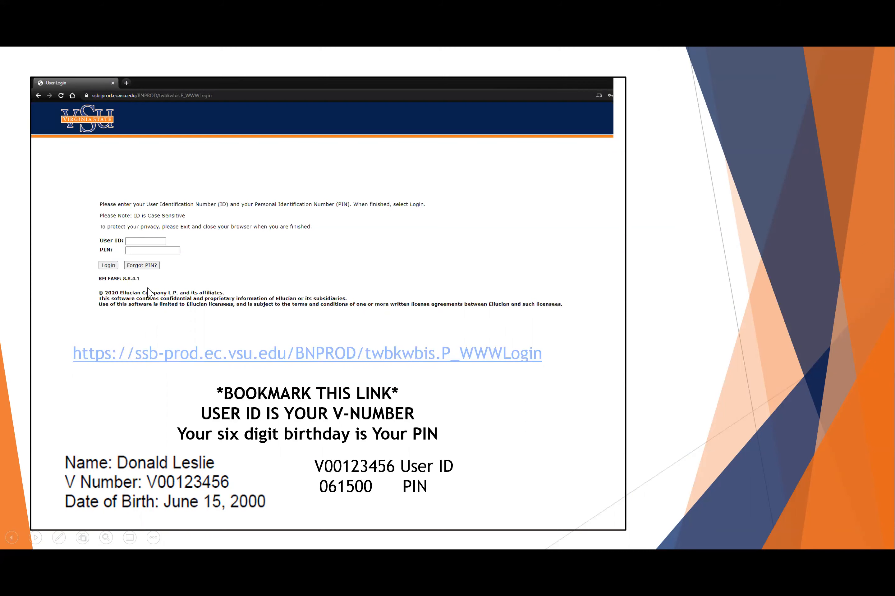
left_click(108, 265)
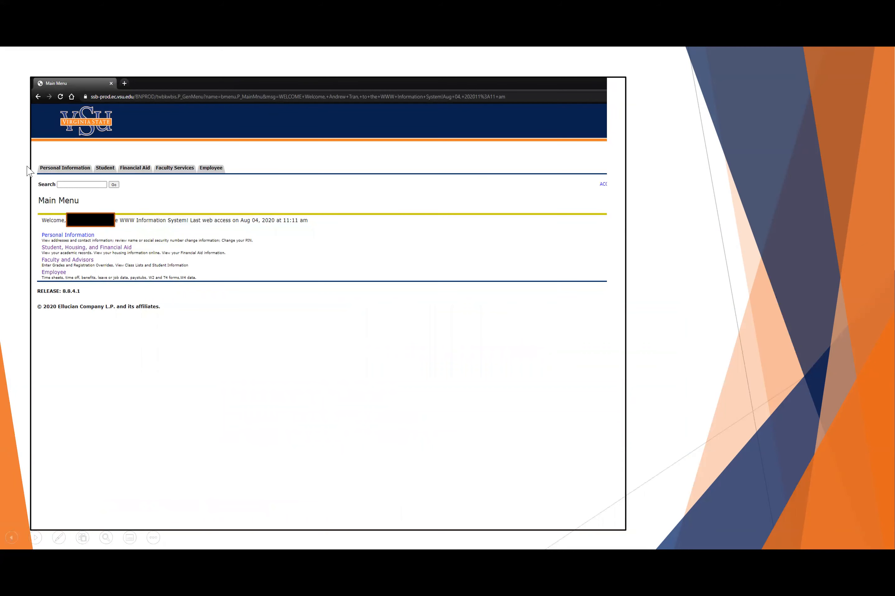
mouse_move(50, 208)
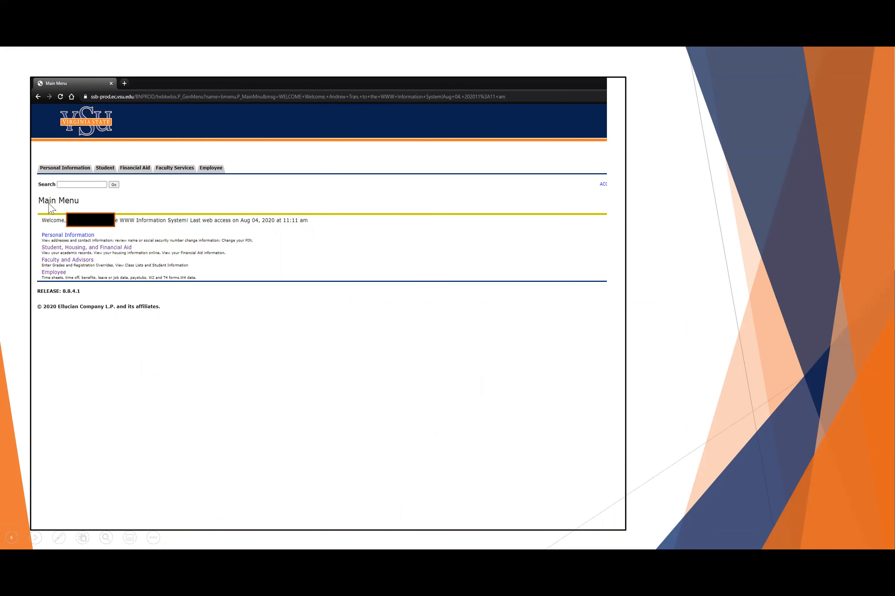
mouse_move(78, 210)
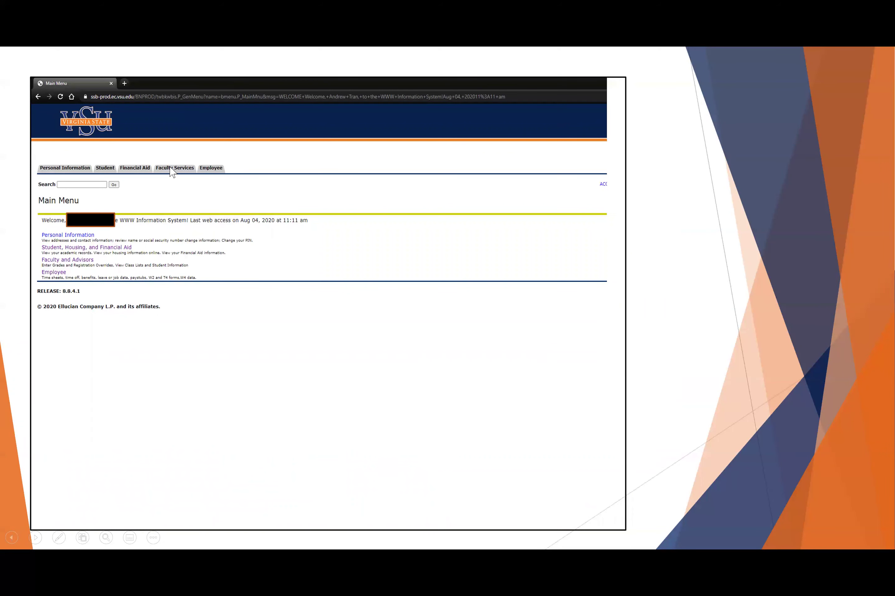
mouse_move(316, 271)
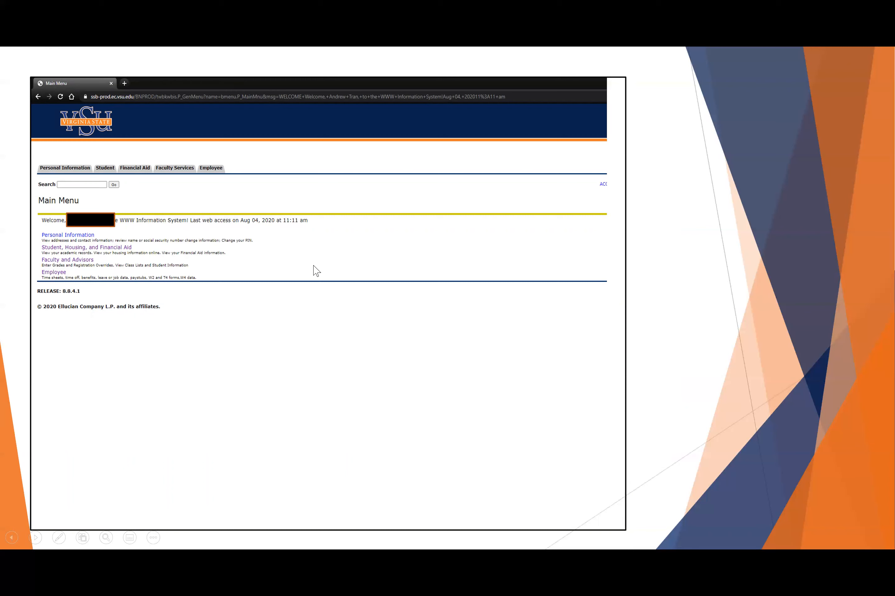
mouse_move(51, 256)
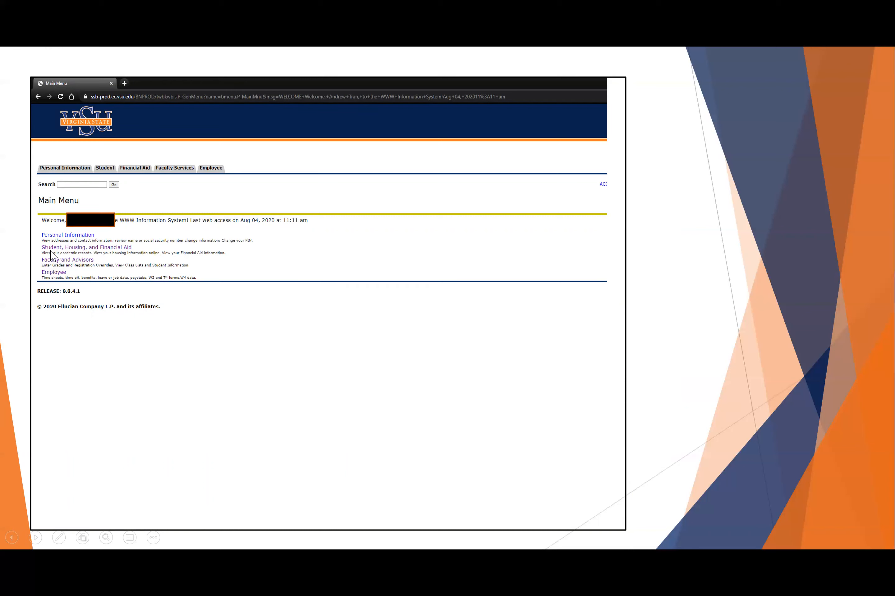
mouse_move(105, 253)
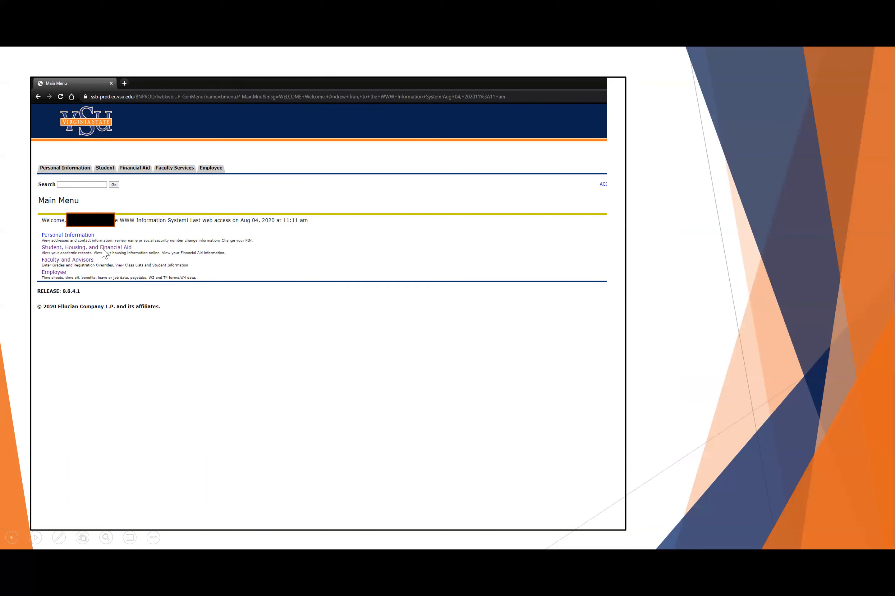
mouse_move(147, 261)
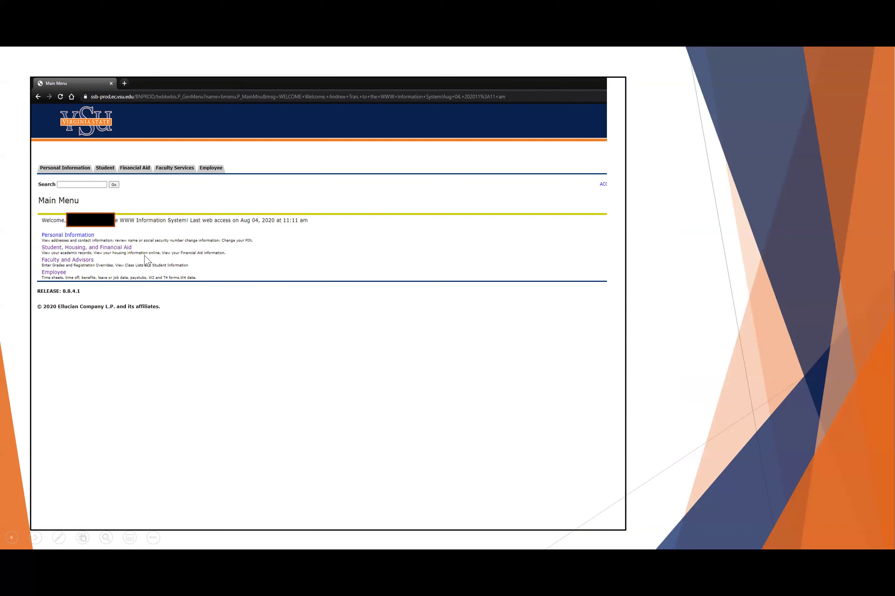
mouse_move(114, 256)
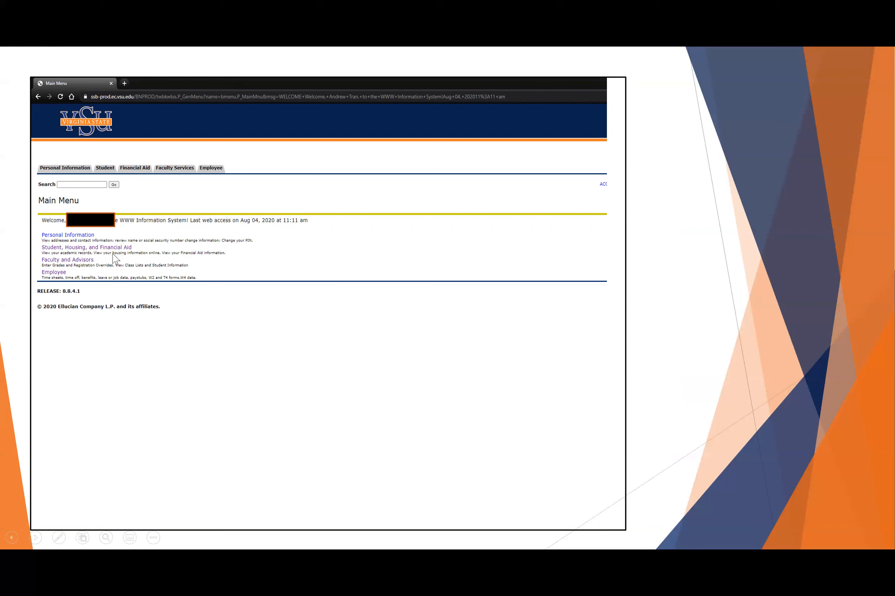
mouse_move(136, 258)
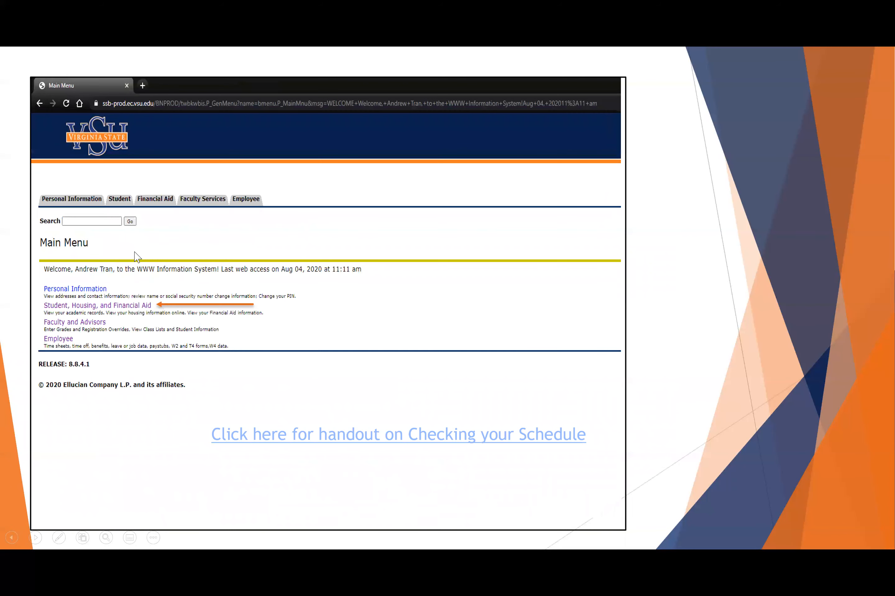
mouse_move(56, 313)
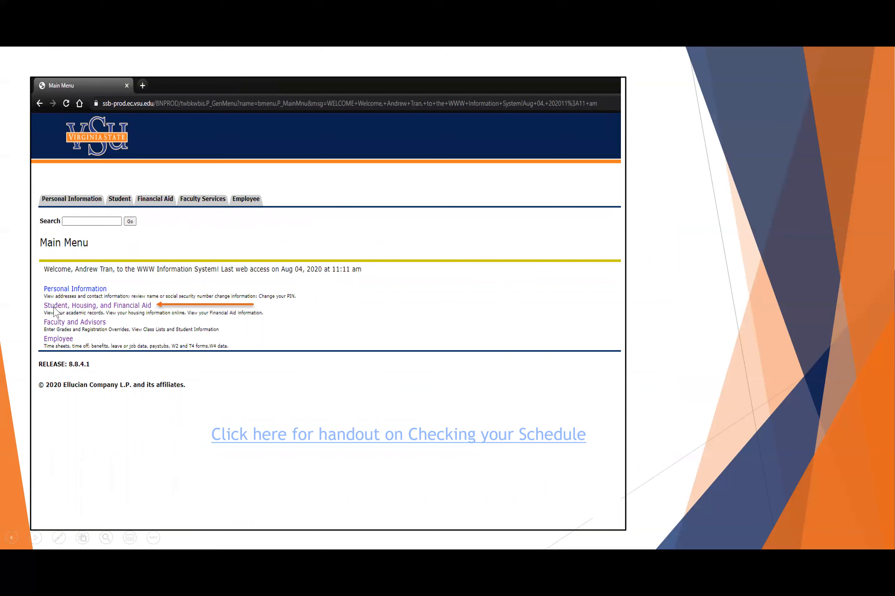
mouse_move(149, 310)
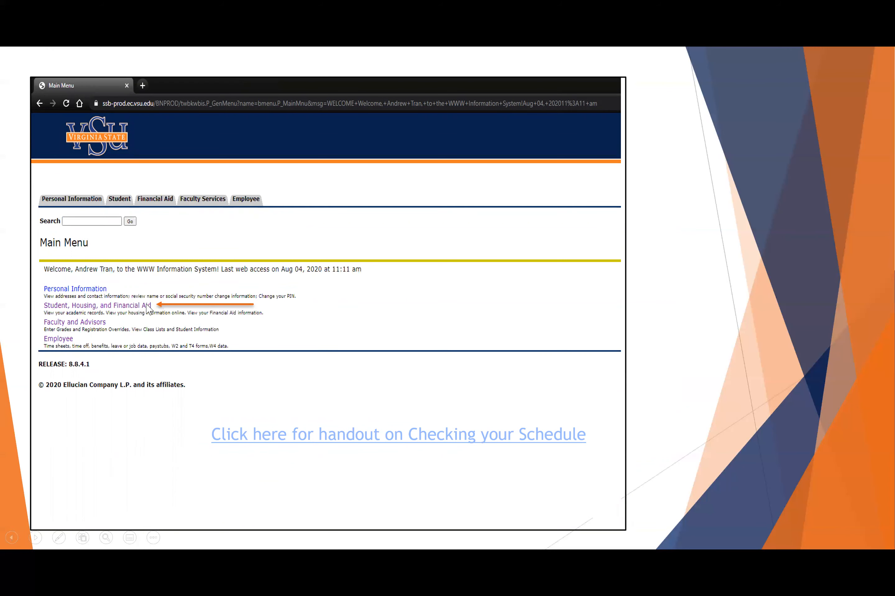
mouse_move(208, 444)
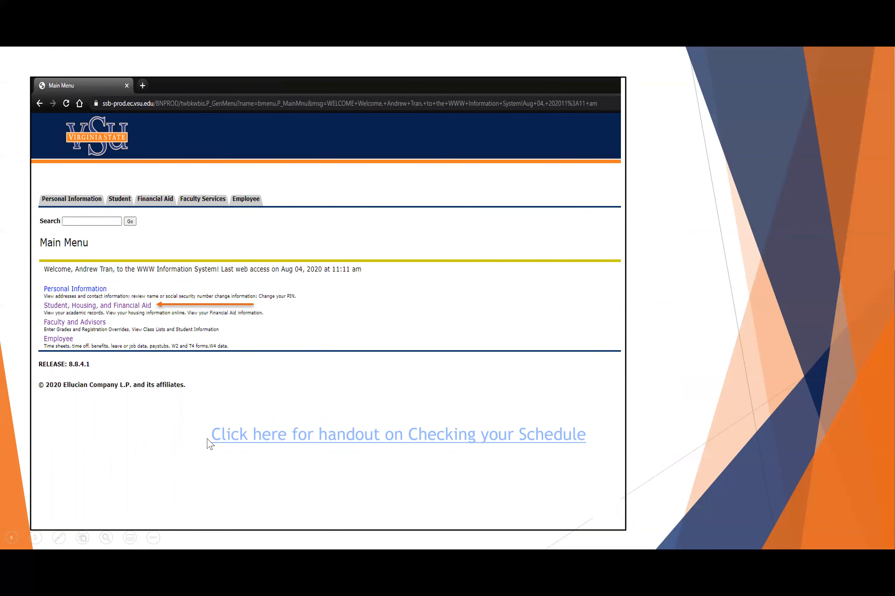
mouse_move(310, 440)
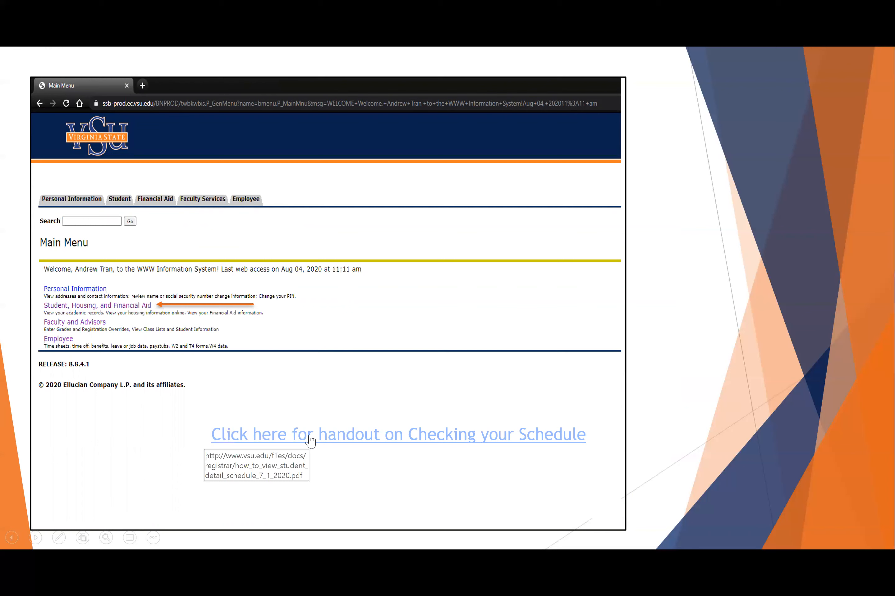
mouse_move(327, 364)
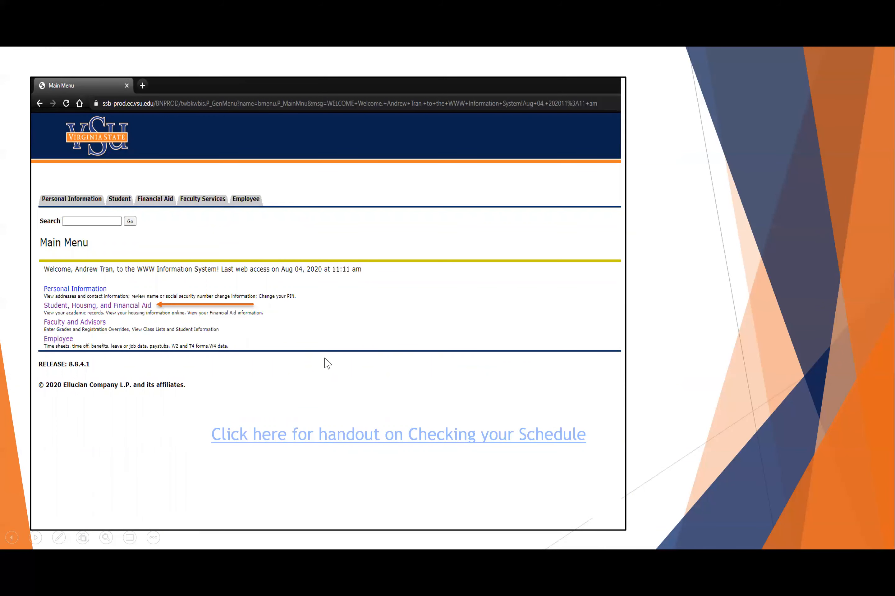
mouse_move(296, 441)
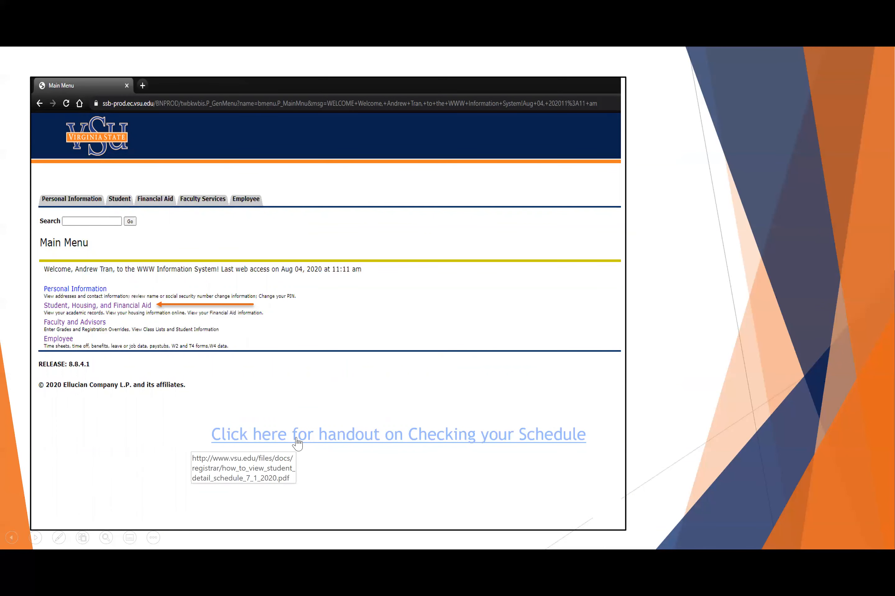
mouse_move(444, 277)
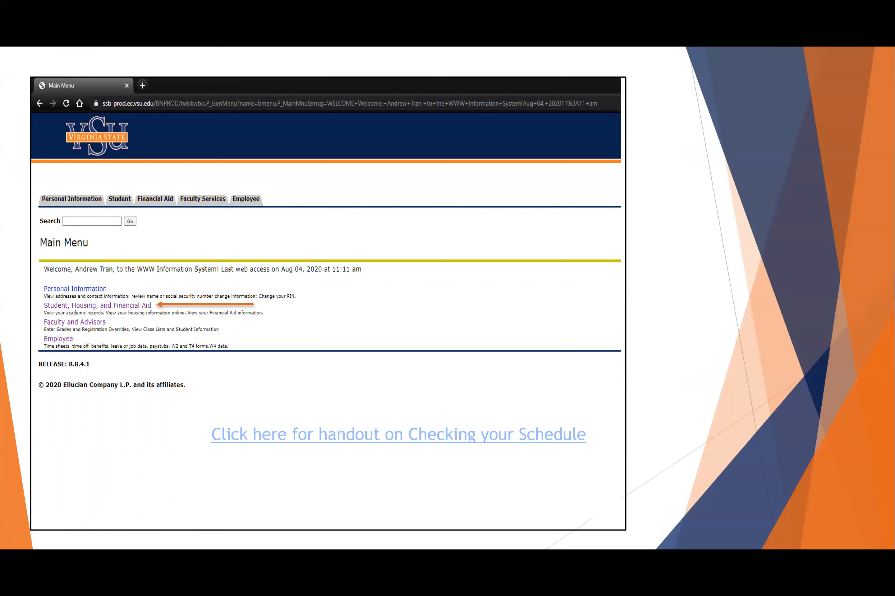
mouse_move(419, 301)
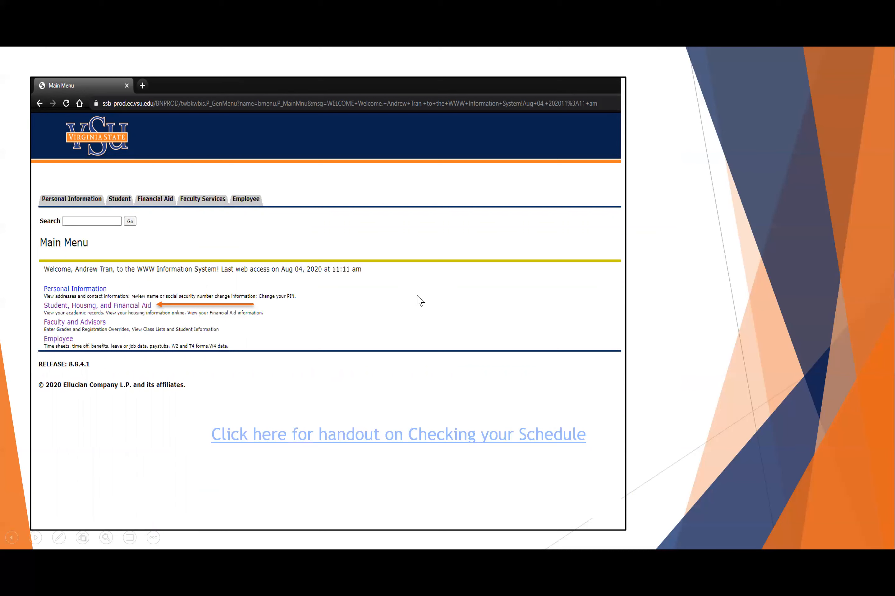
- Advance the show to the Student, Housing, and Financial Aid menu slide marking Registration
left_click(95, 305)
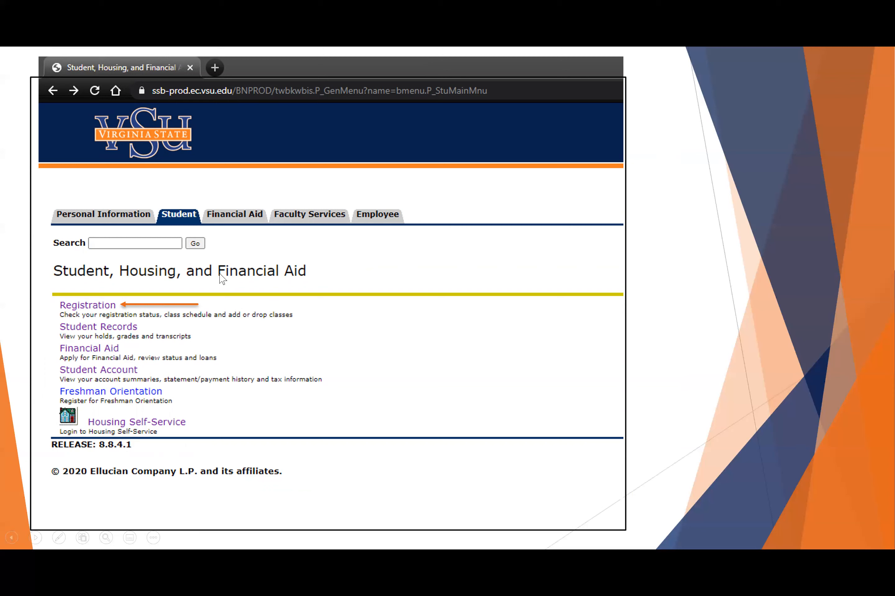
mouse_move(74, 314)
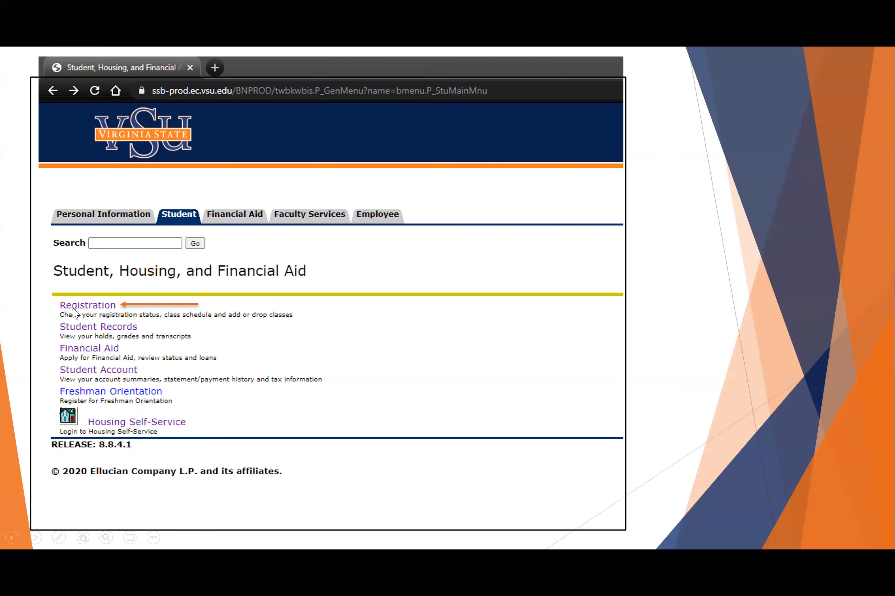
mouse_move(137, 307)
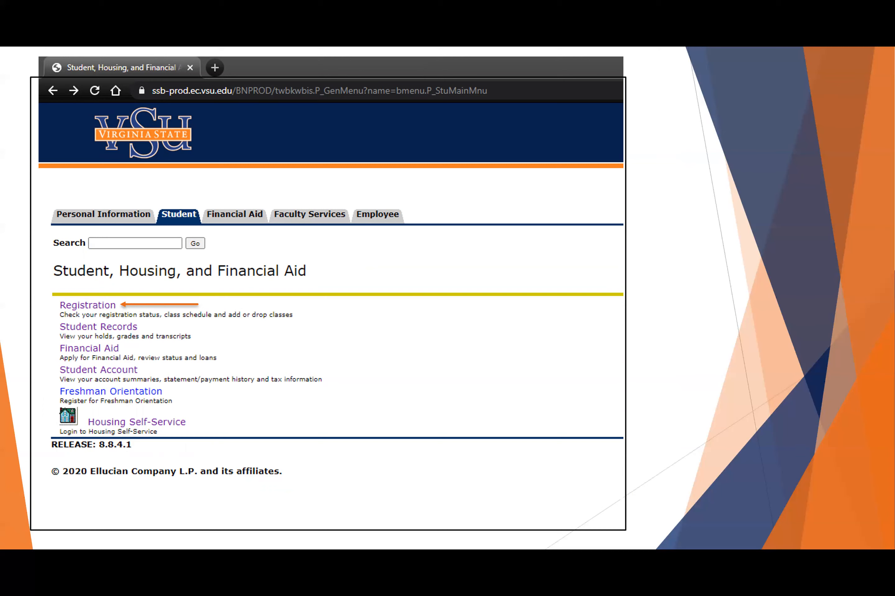
- Advance to the Registration menu slide marking Week at a Glance and Student Detail Schedule
left_click(87, 305)
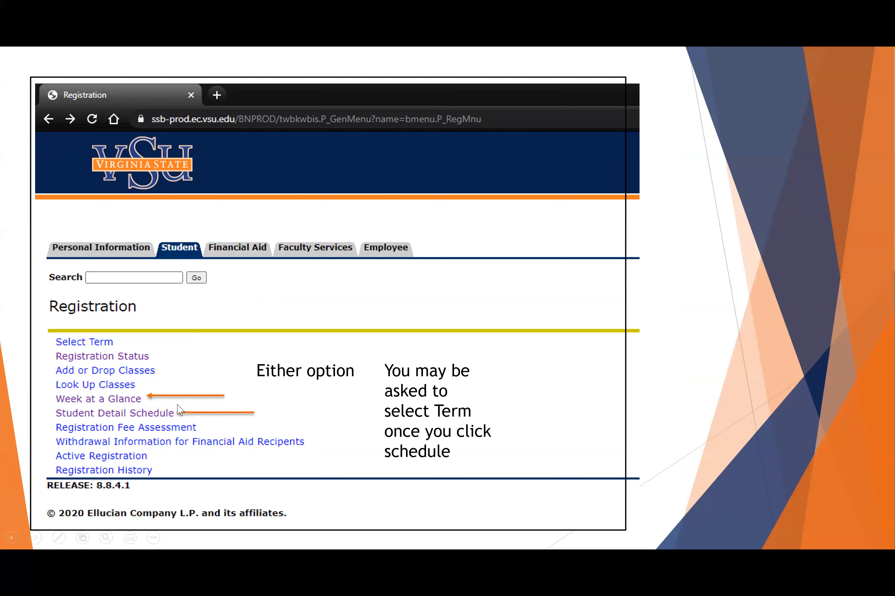
mouse_move(263, 394)
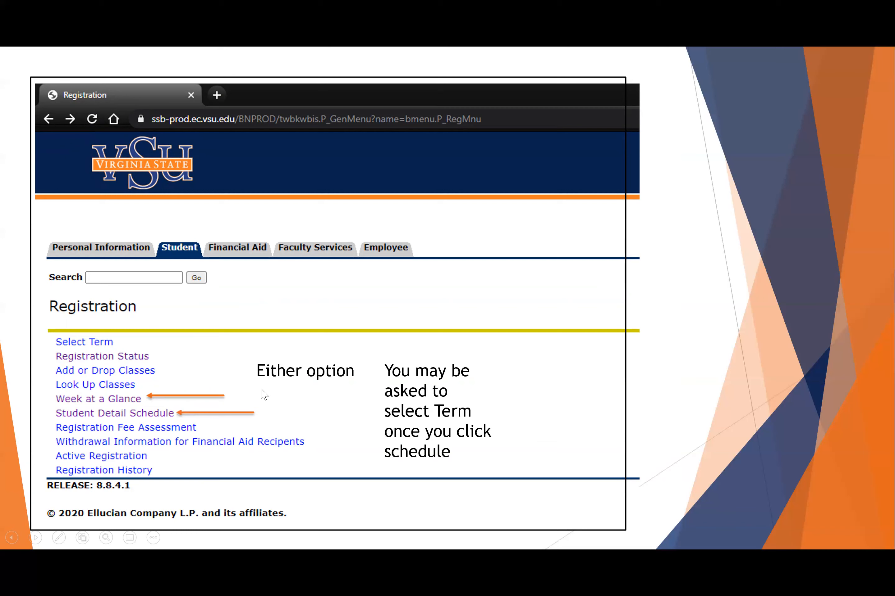
mouse_move(264, 412)
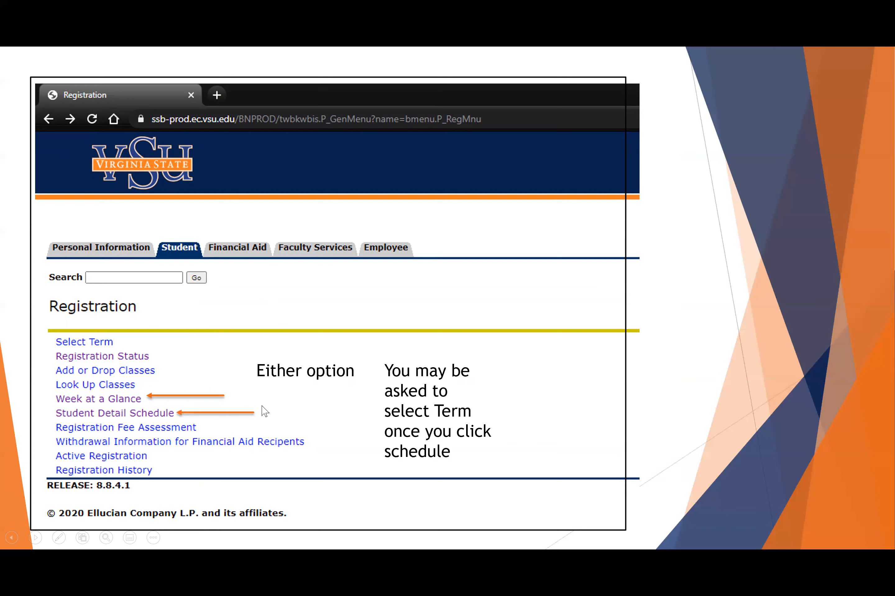
mouse_move(152, 421)
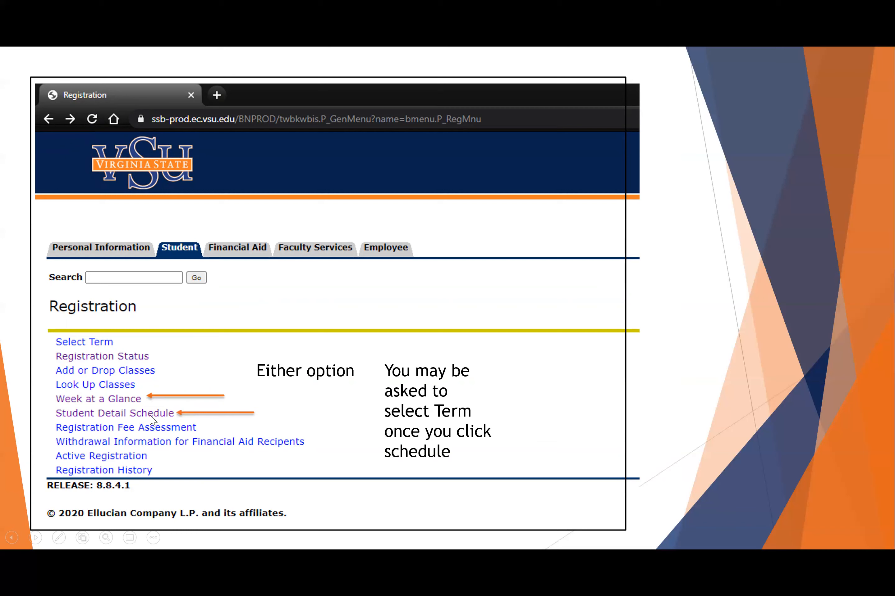
mouse_move(150, 419)
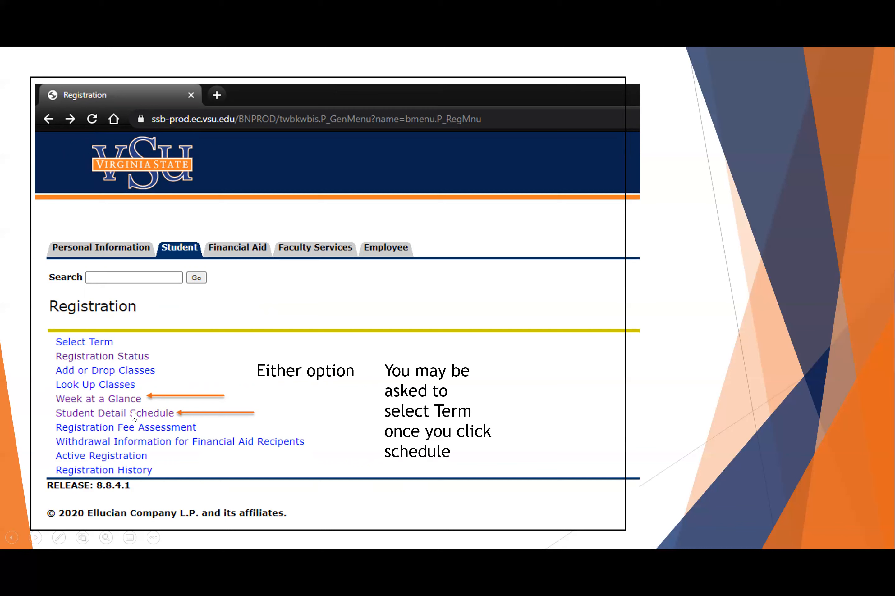
mouse_move(146, 425)
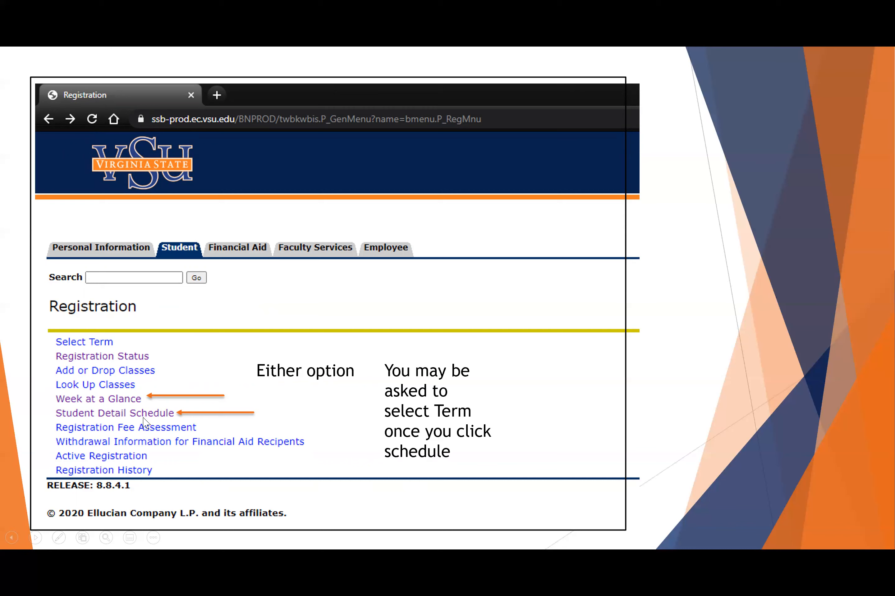
mouse_move(252, 389)
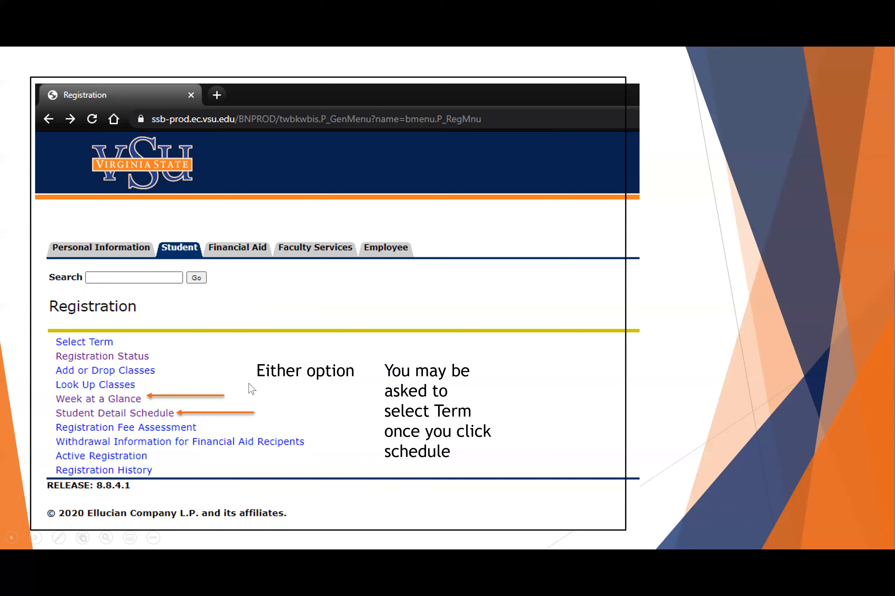
mouse_move(253, 417)
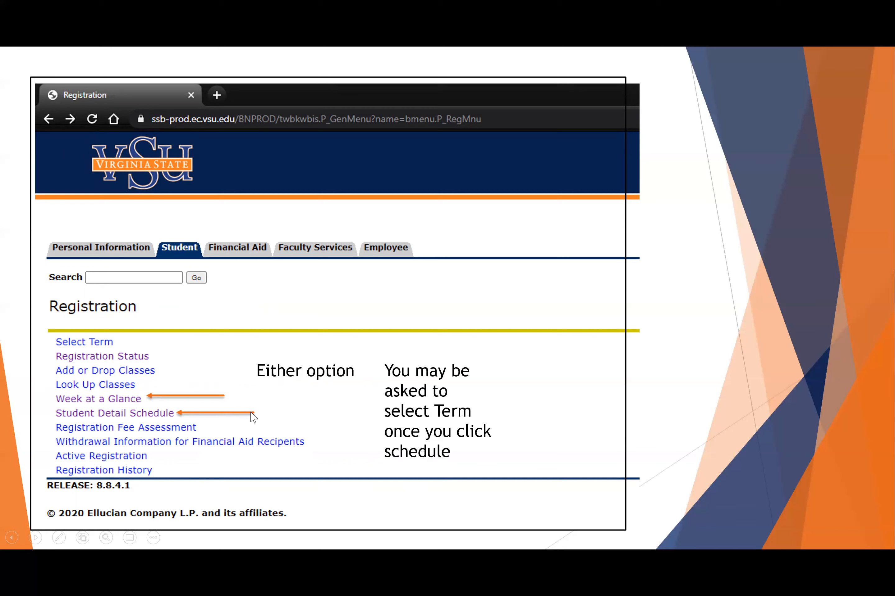
mouse_move(128, 429)
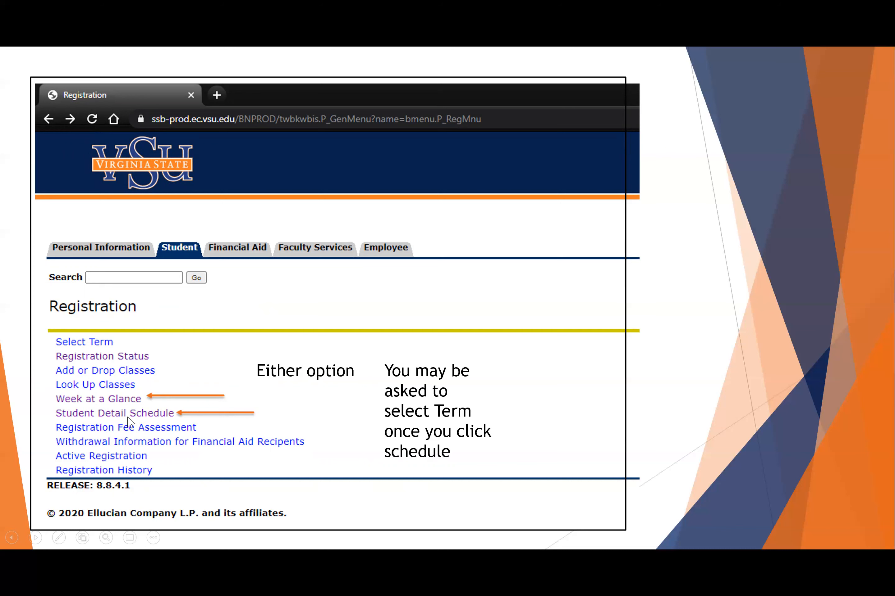
mouse_move(332, 391)
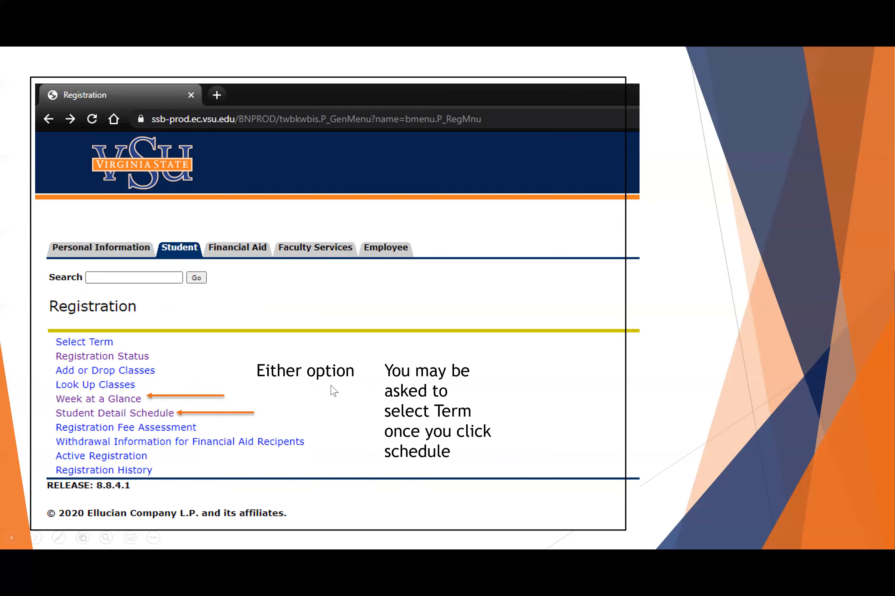
mouse_move(461, 430)
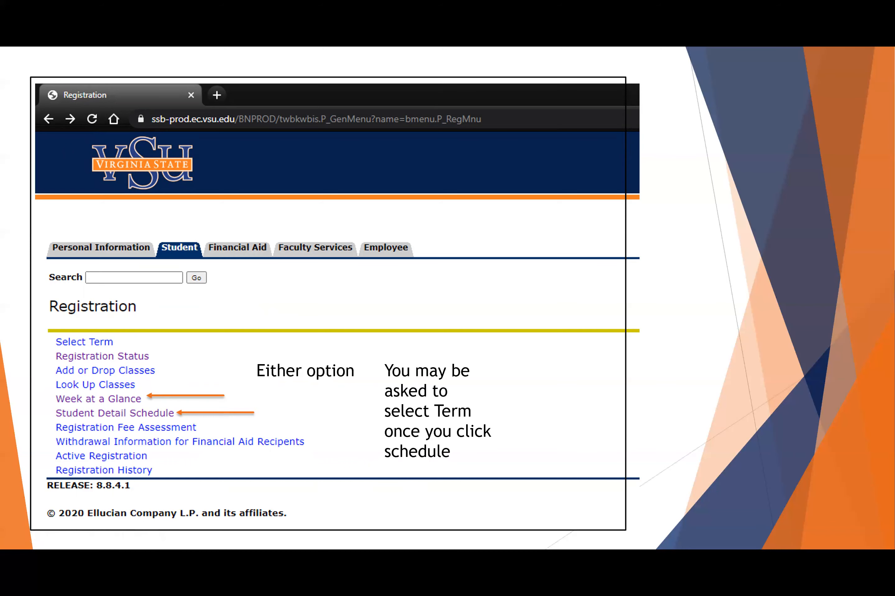
left_click(97, 399)
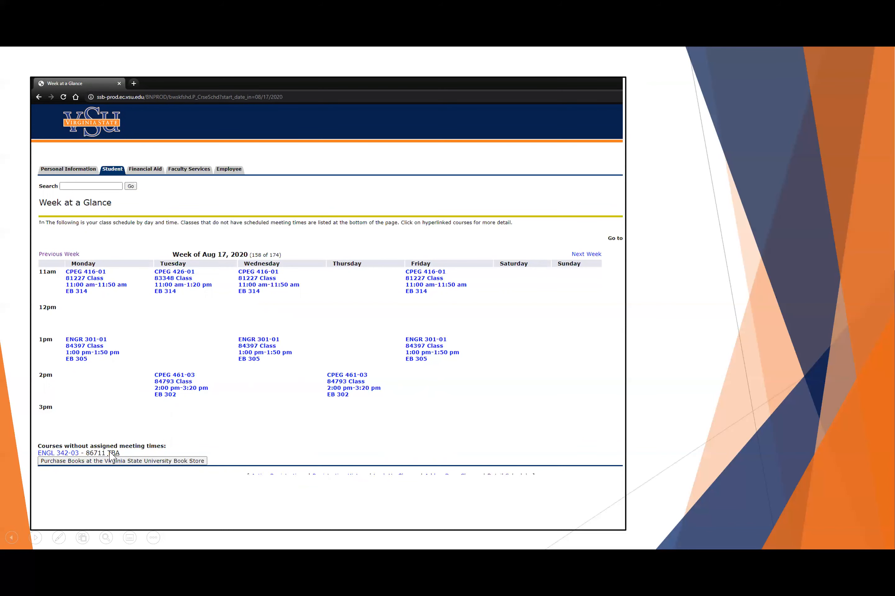
mouse_move(114, 459)
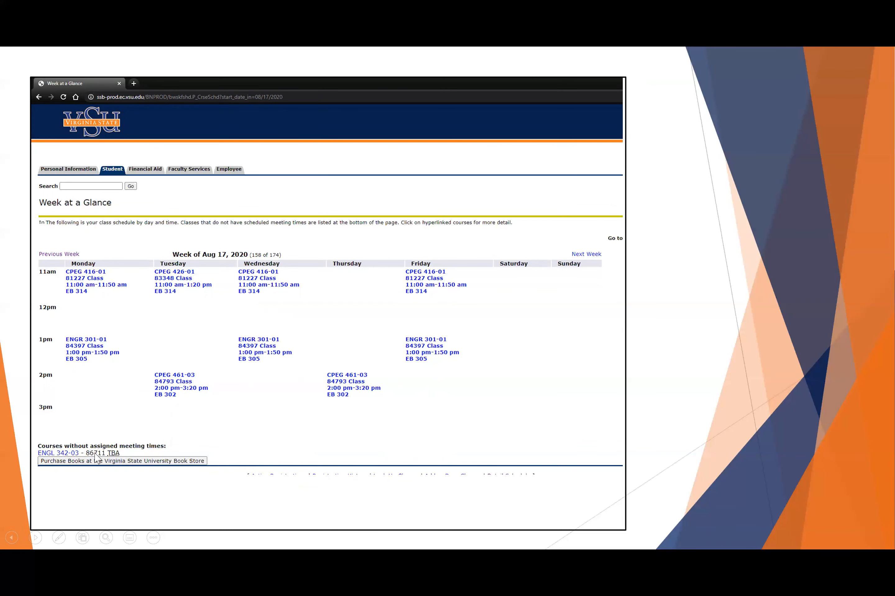
mouse_move(119, 459)
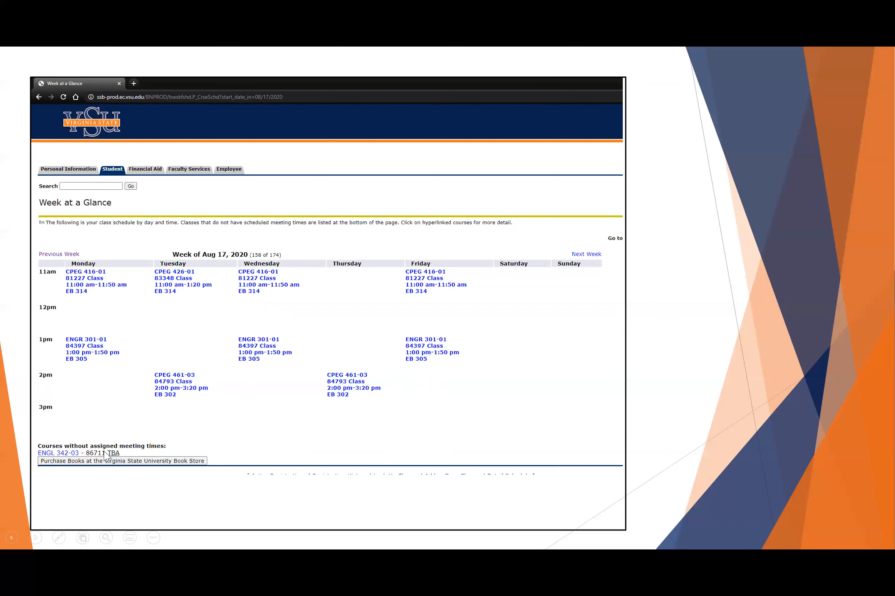
mouse_move(104, 439)
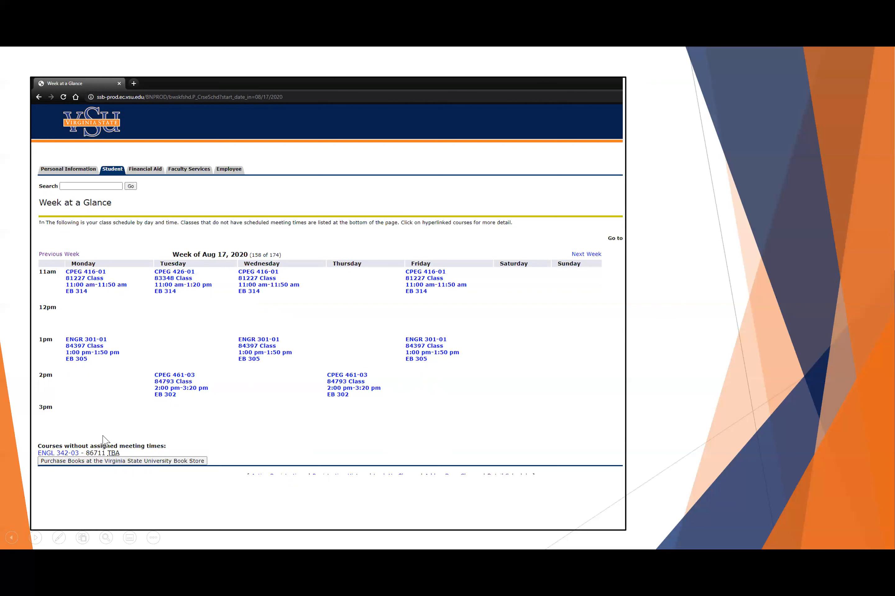
mouse_move(117, 446)
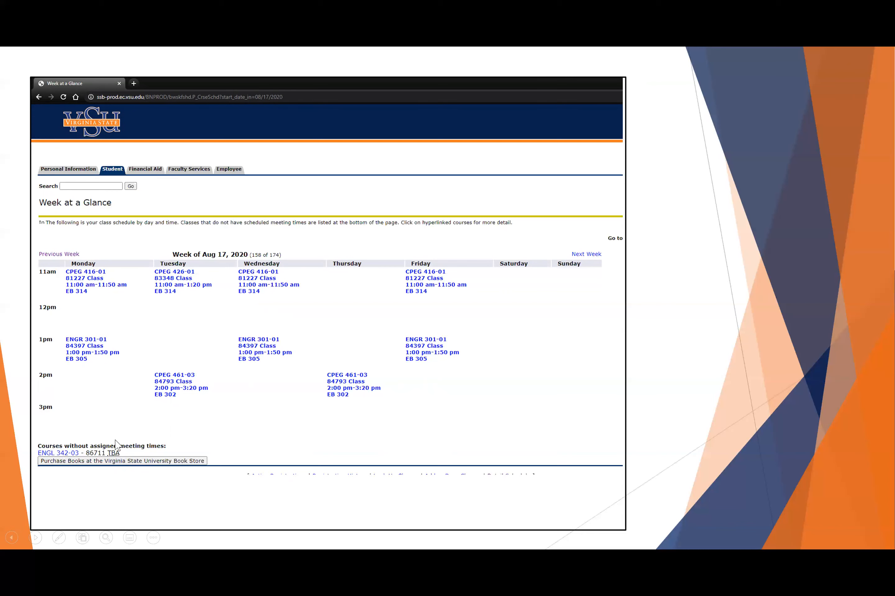
mouse_move(111, 445)
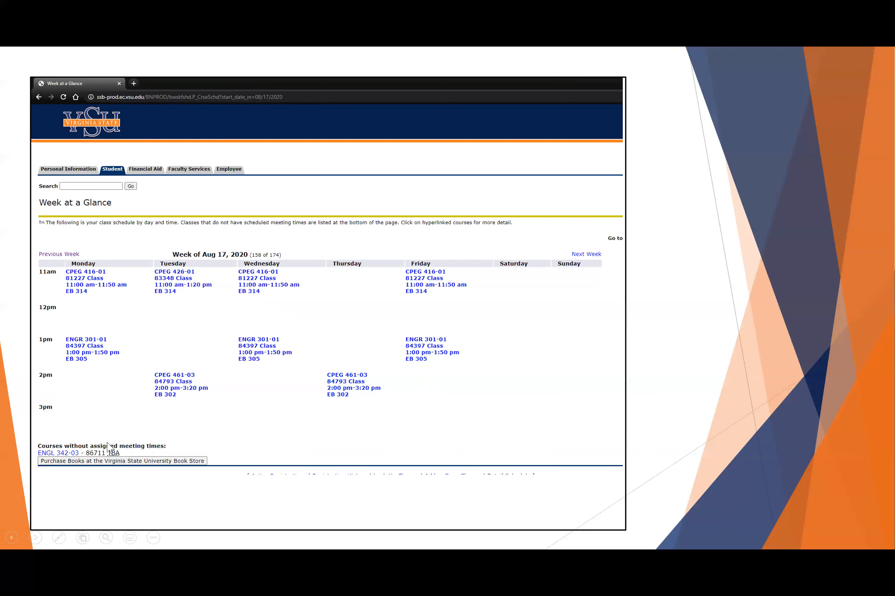
mouse_move(129, 446)
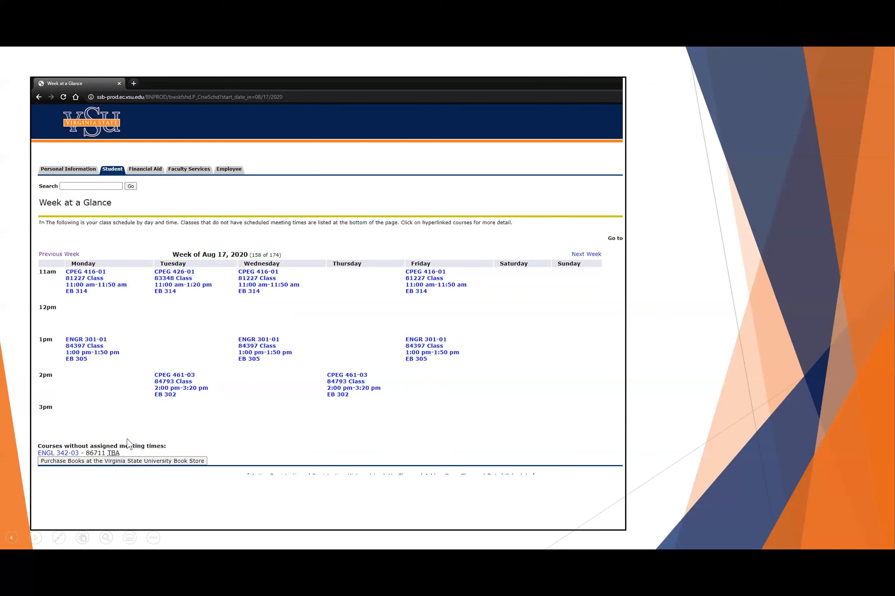
mouse_move(257, 326)
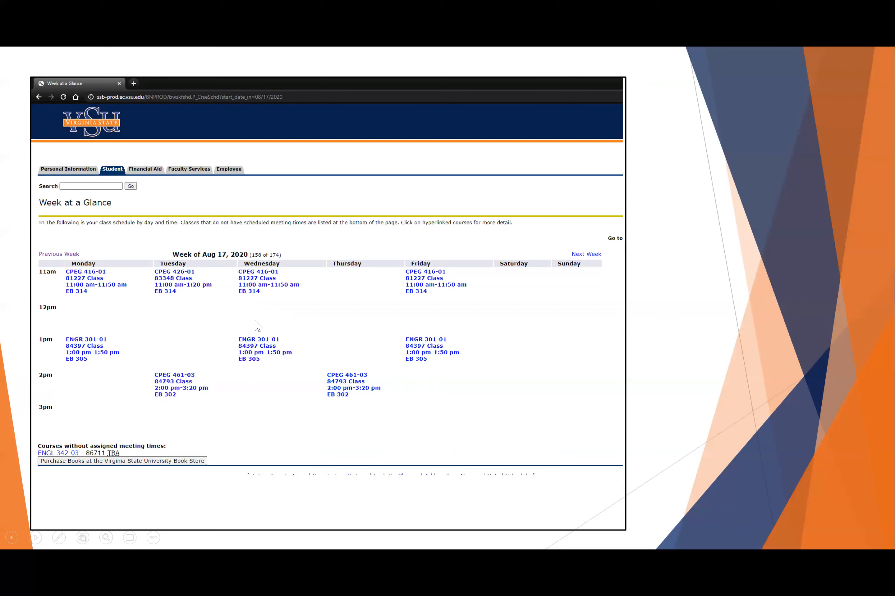
mouse_move(119, 305)
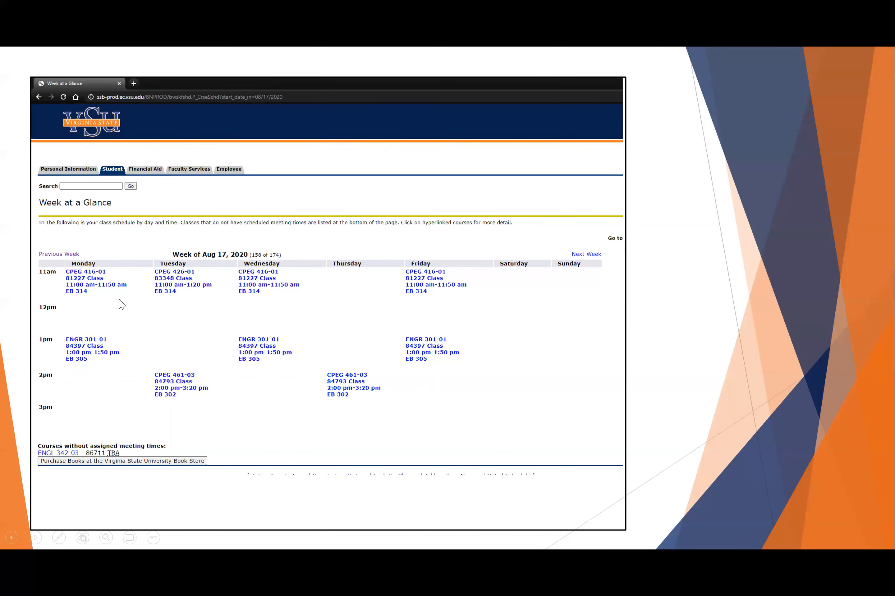
mouse_move(76, 300)
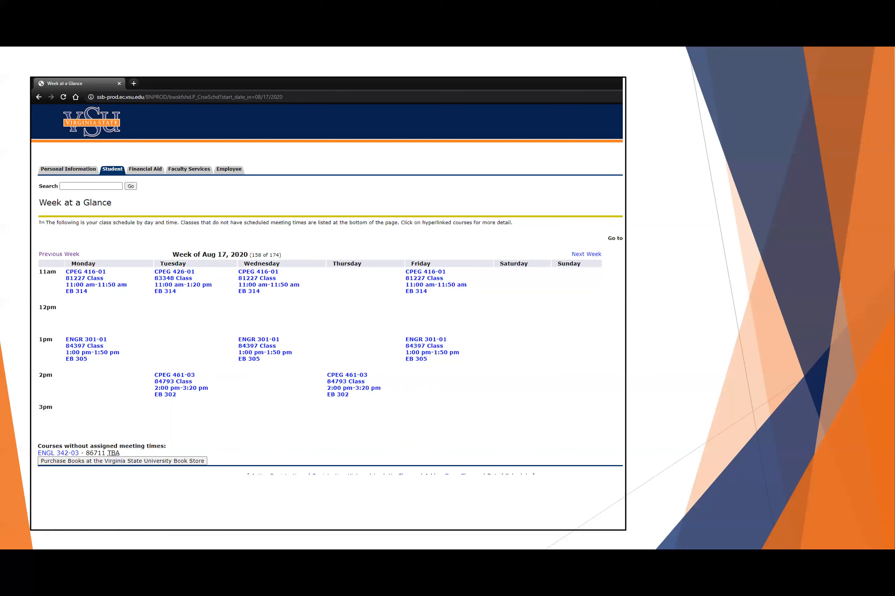
mouse_move(126, 311)
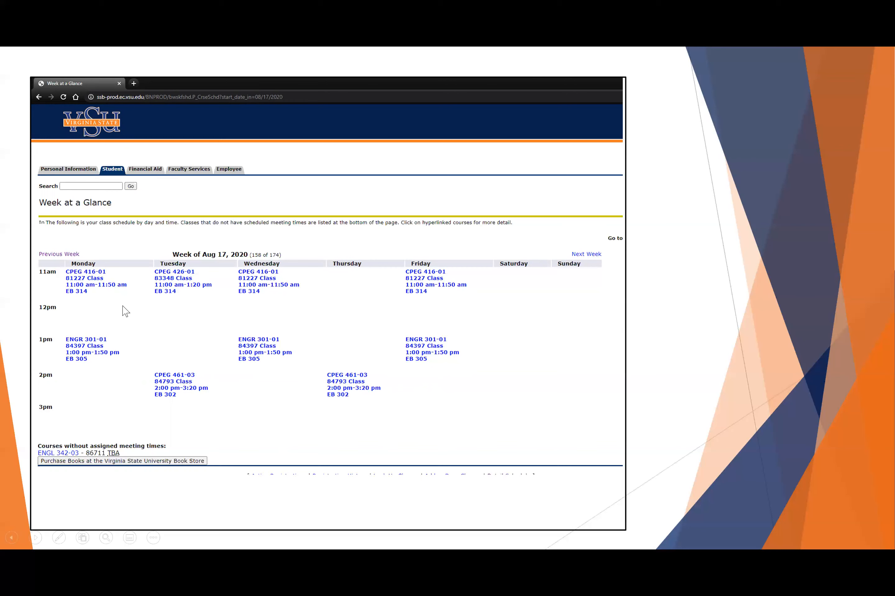
mouse_move(170, 300)
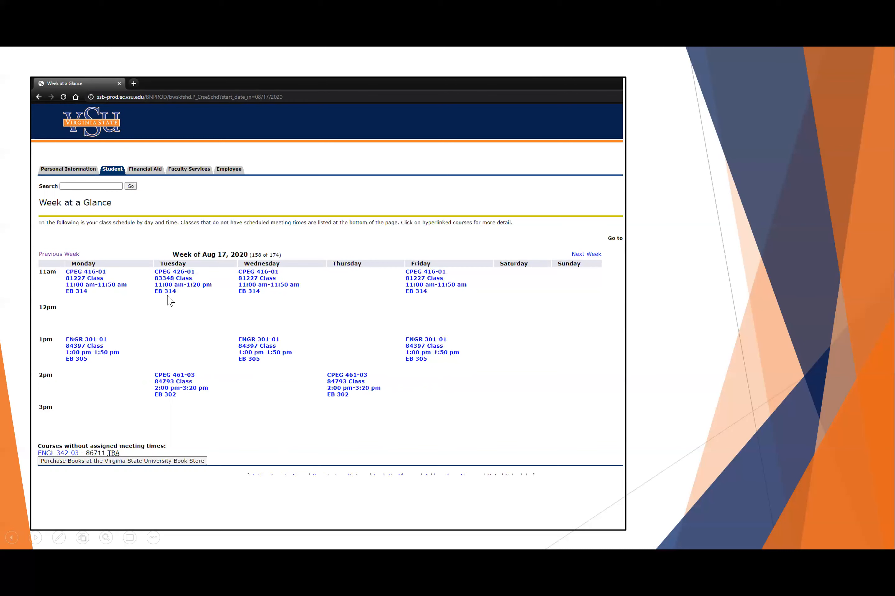
mouse_move(208, 303)
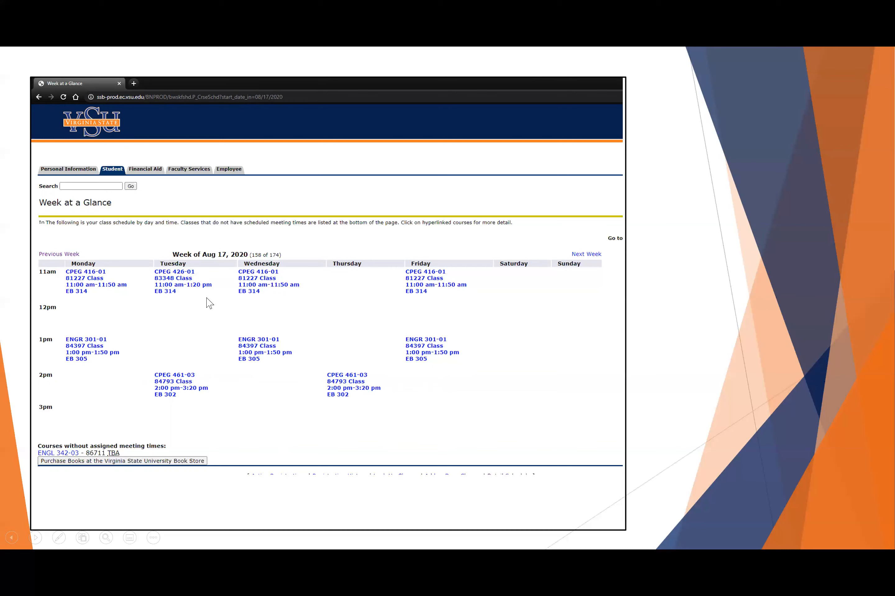
mouse_move(258, 292)
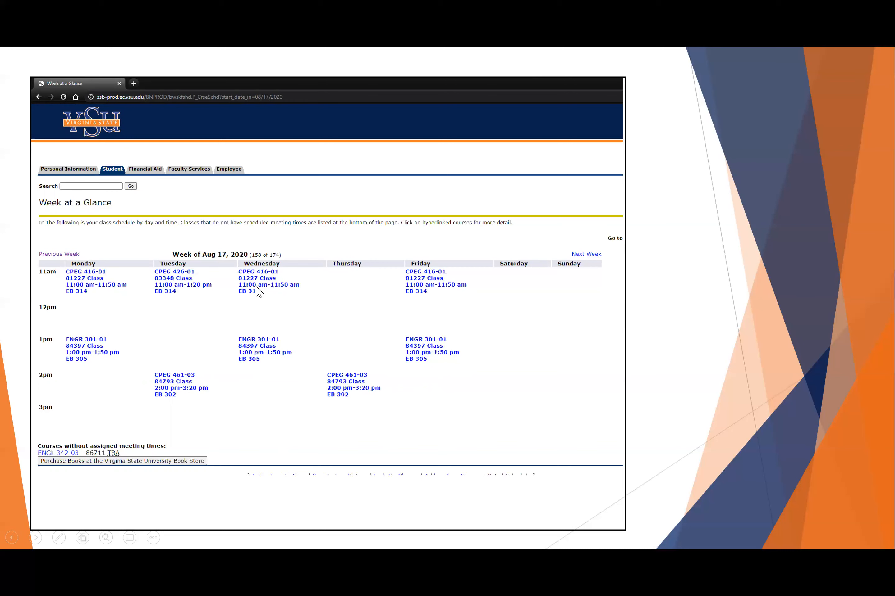
mouse_move(234, 312)
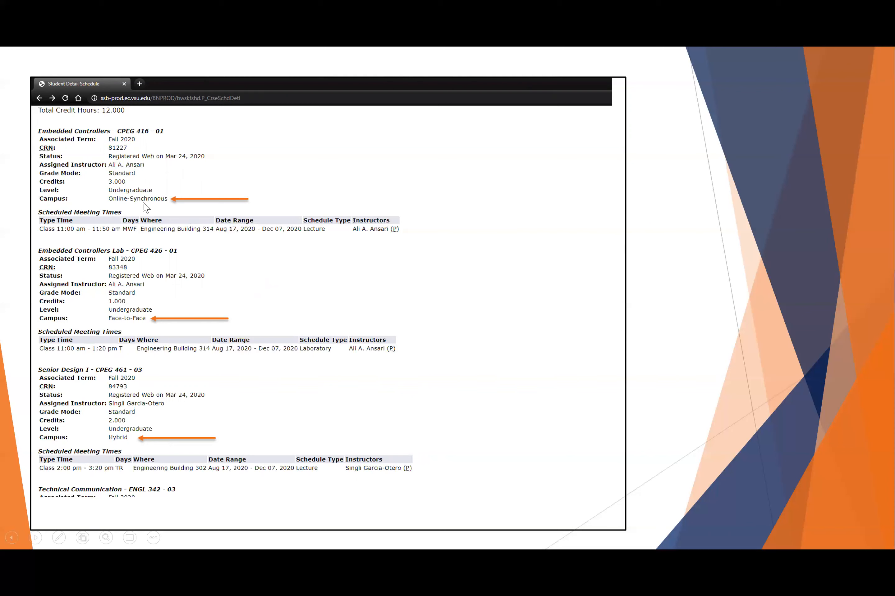
mouse_move(158, 214)
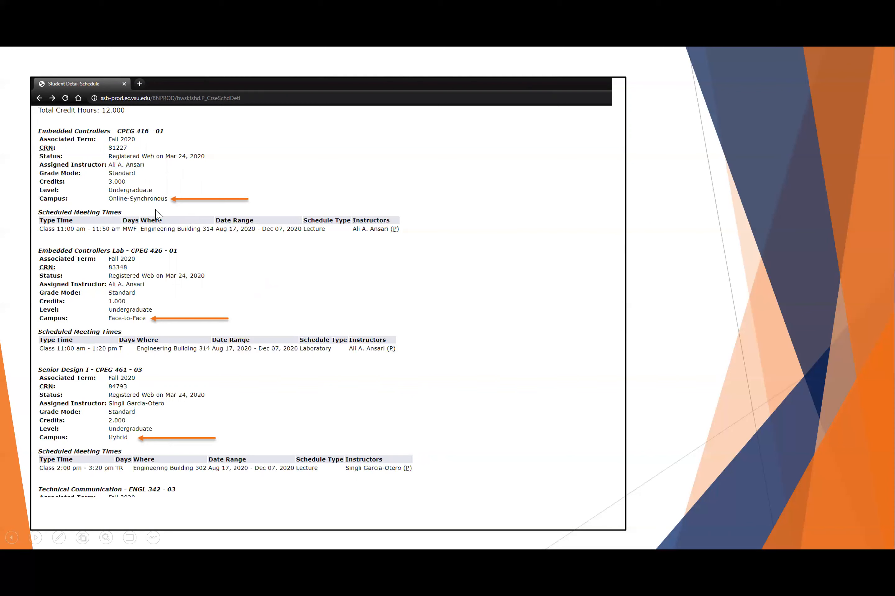
mouse_move(133, 238)
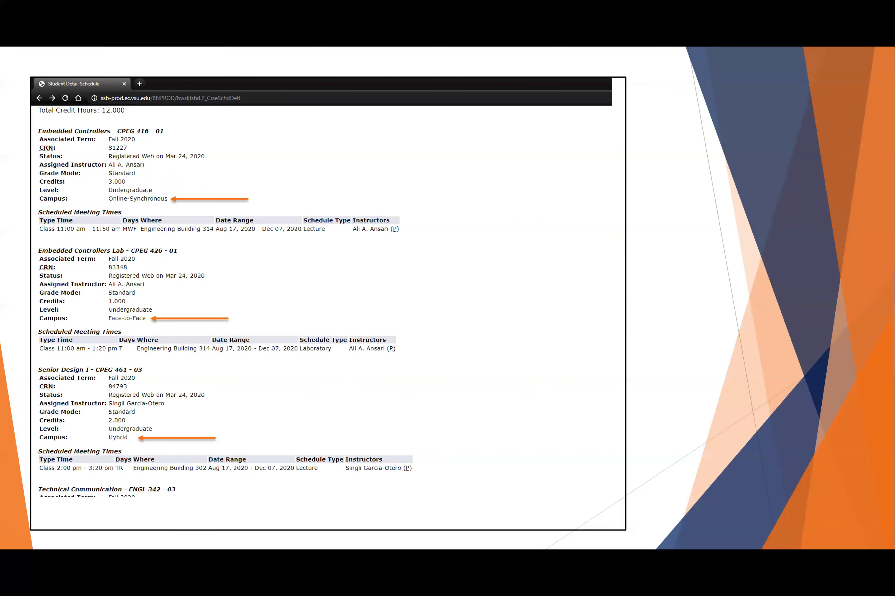
mouse_move(204, 223)
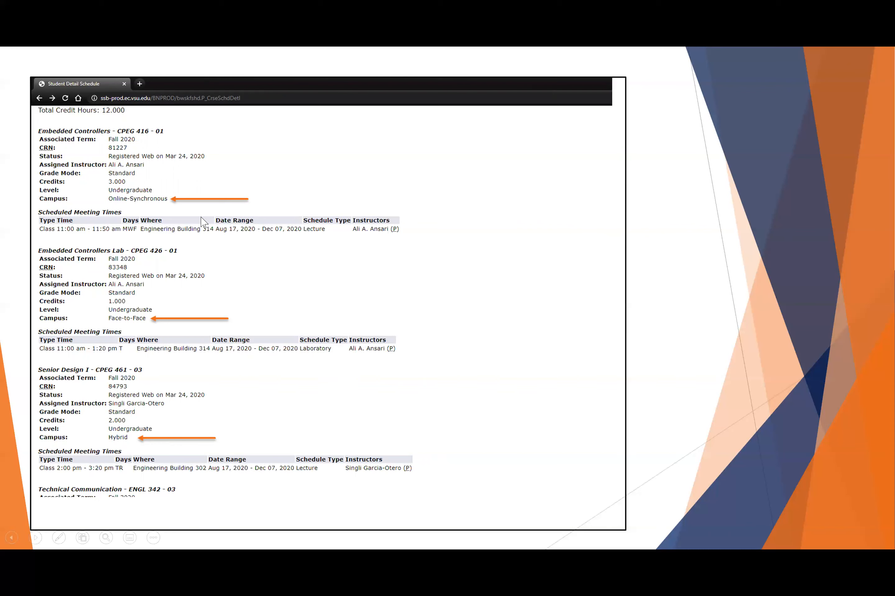
mouse_move(166, 236)
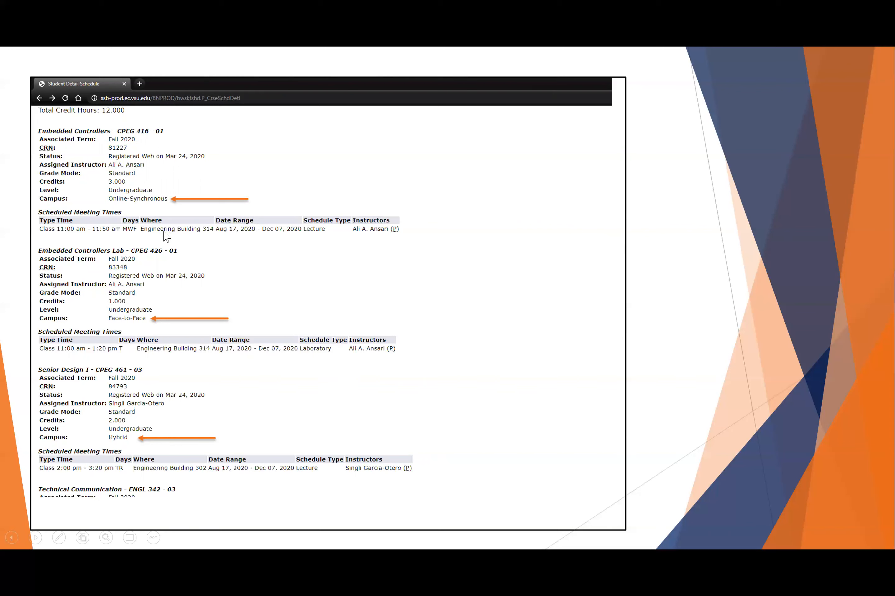
mouse_move(109, 243)
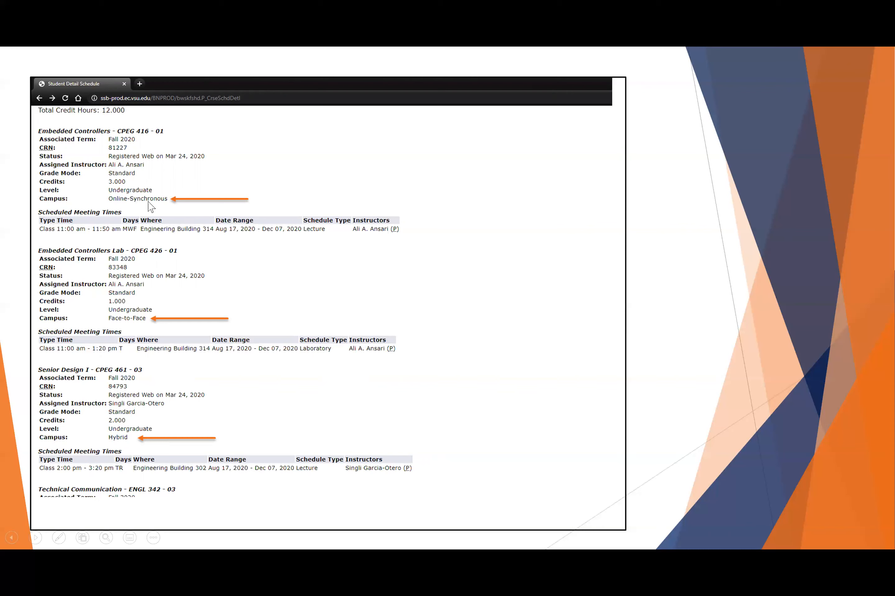
mouse_move(123, 242)
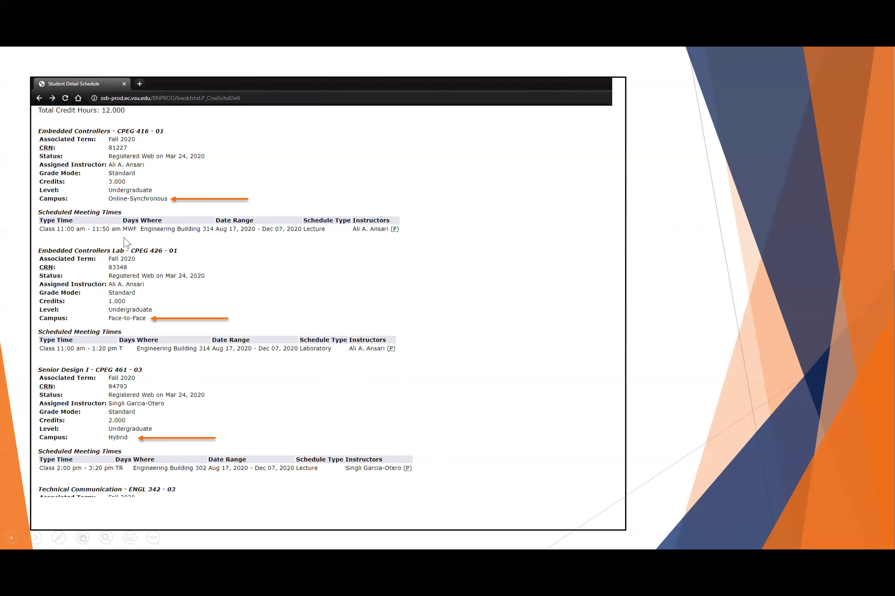
mouse_move(163, 240)
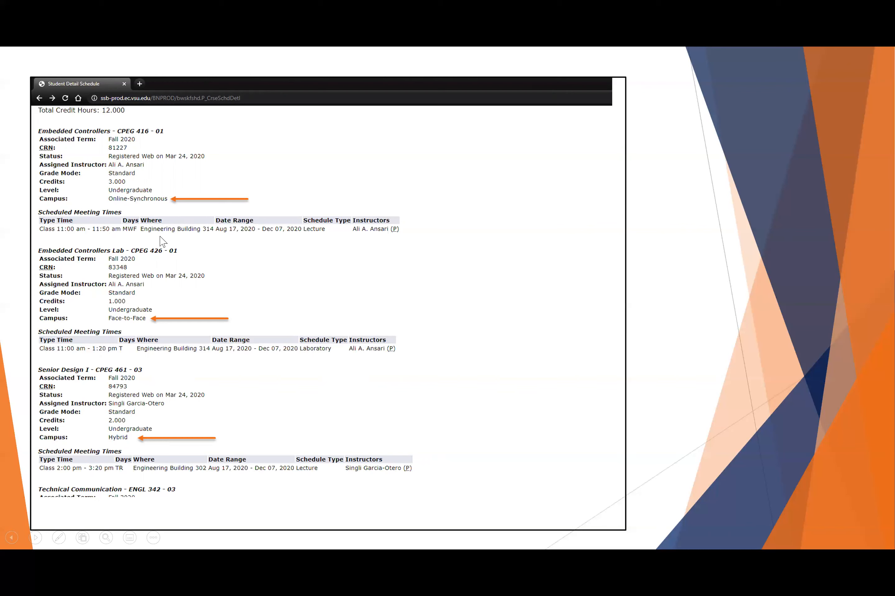
mouse_move(147, 315)
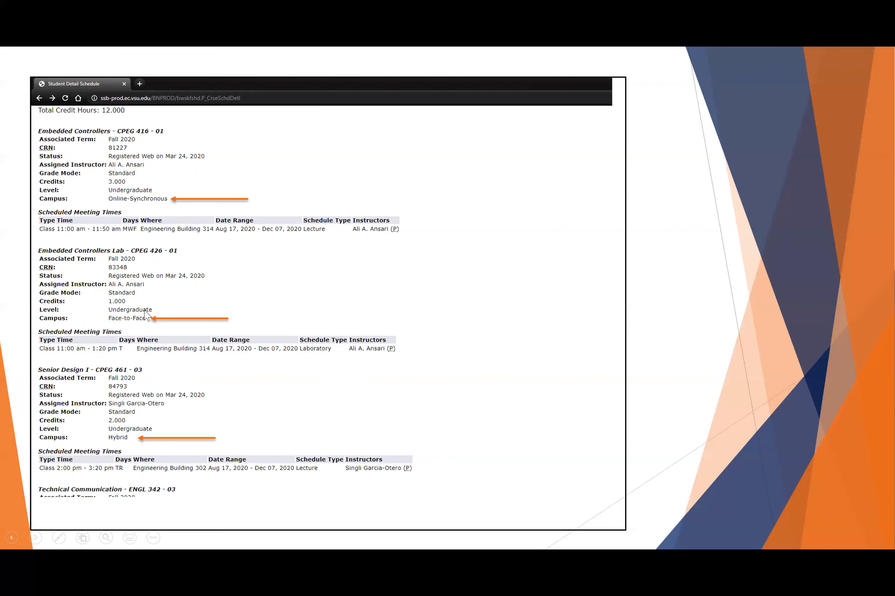
mouse_move(146, 327)
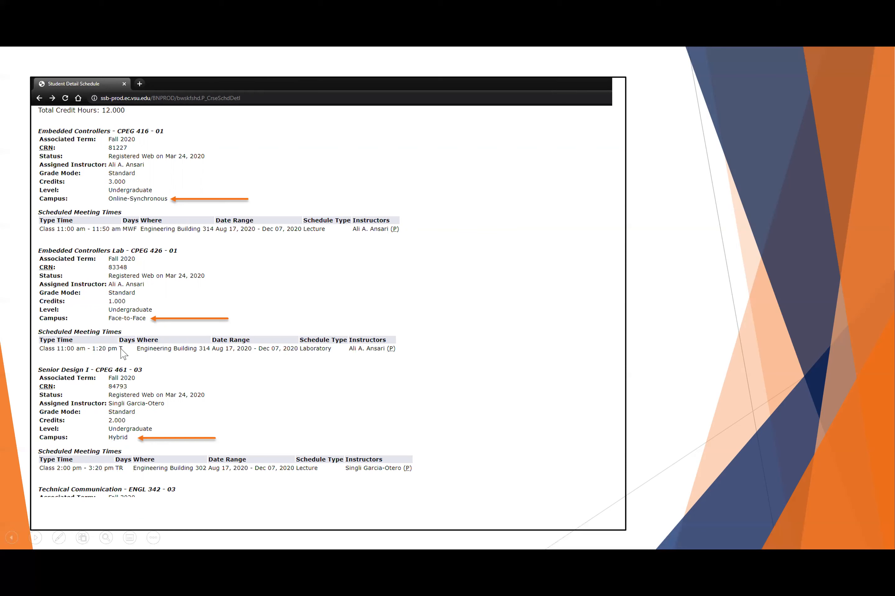
mouse_move(192, 279)
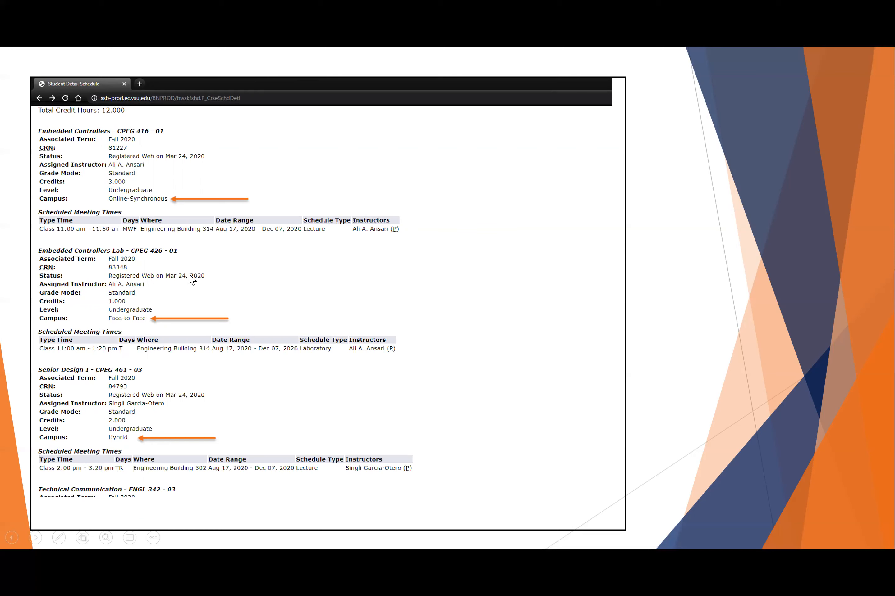
mouse_move(159, 326)
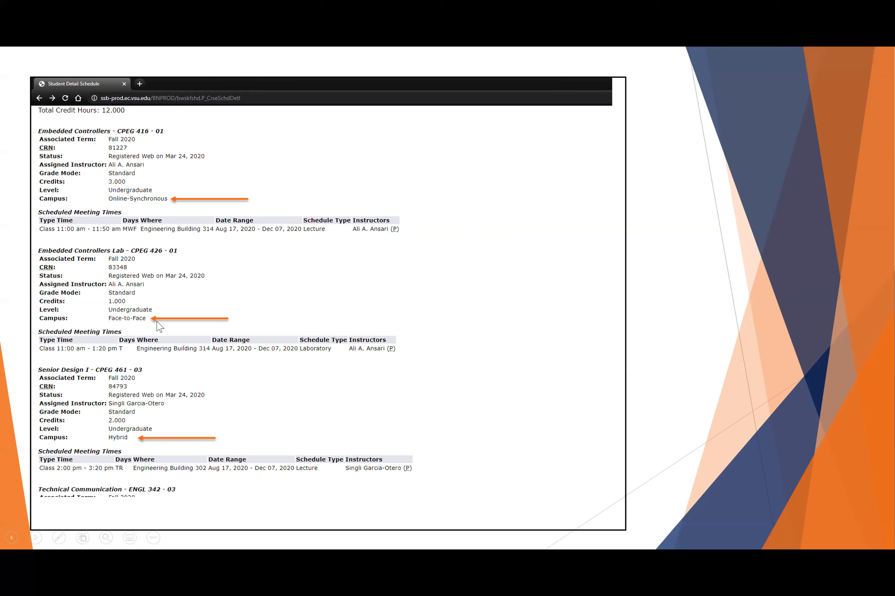
mouse_move(171, 207)
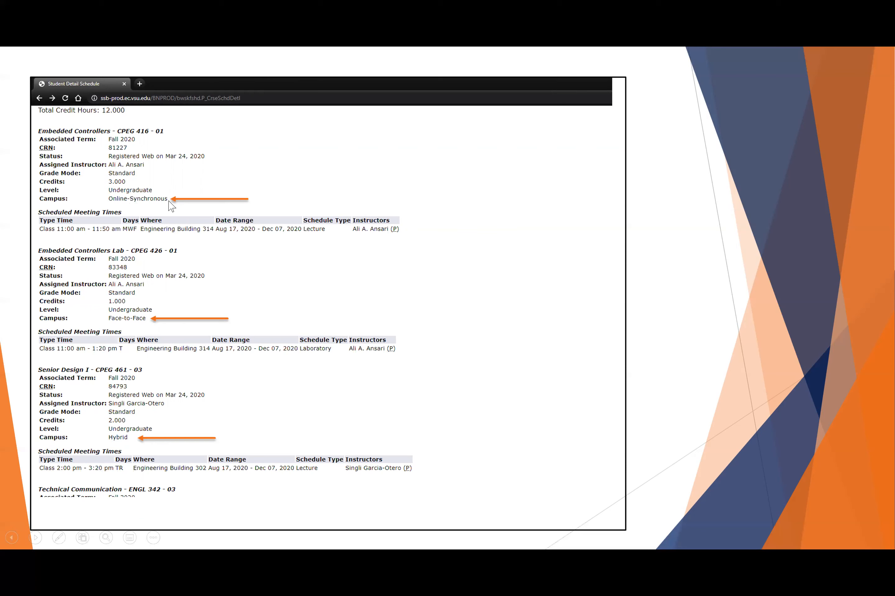
mouse_move(207, 298)
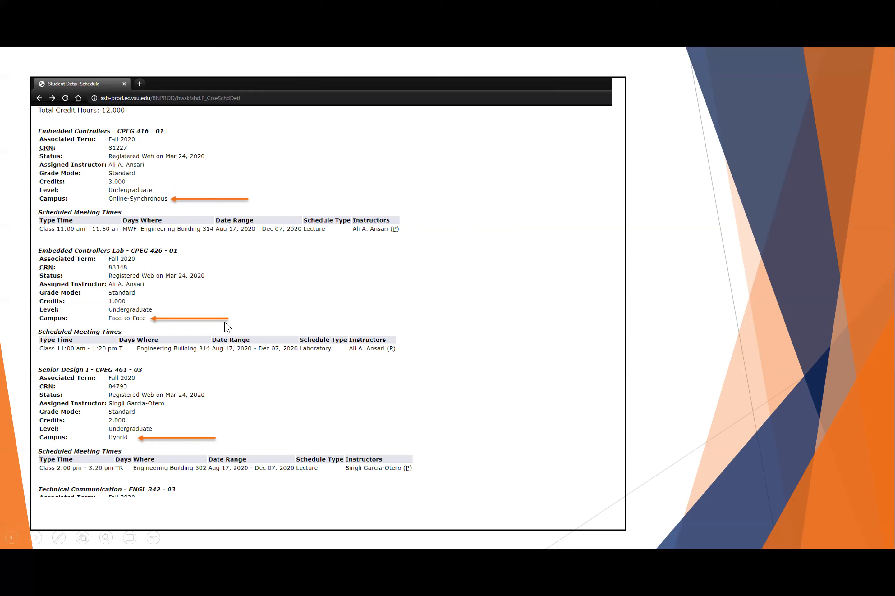
mouse_move(213, 278)
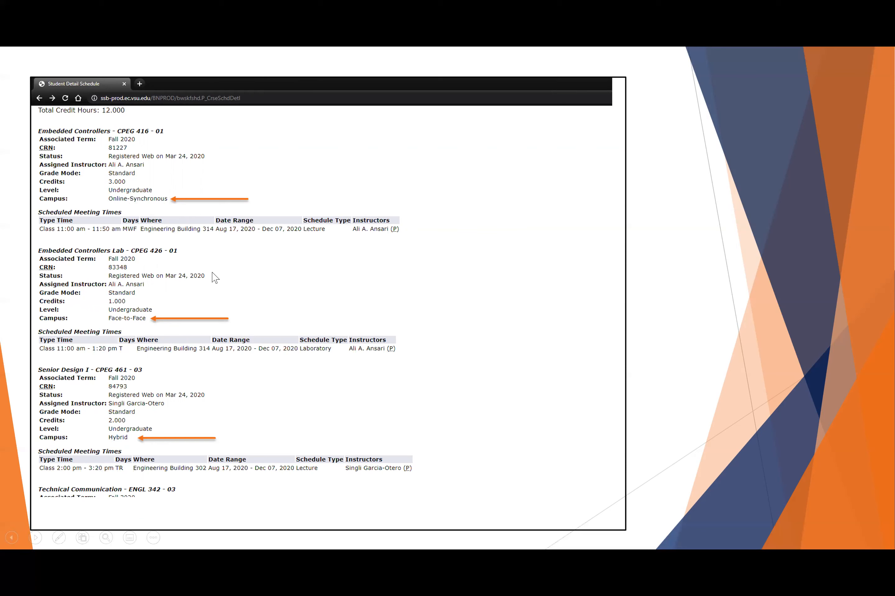
mouse_move(242, 317)
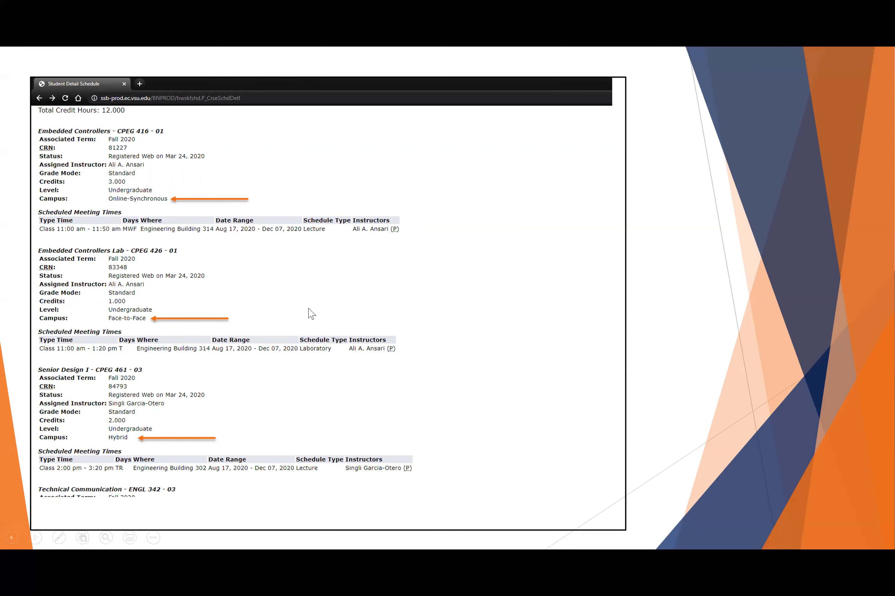
mouse_move(226, 413)
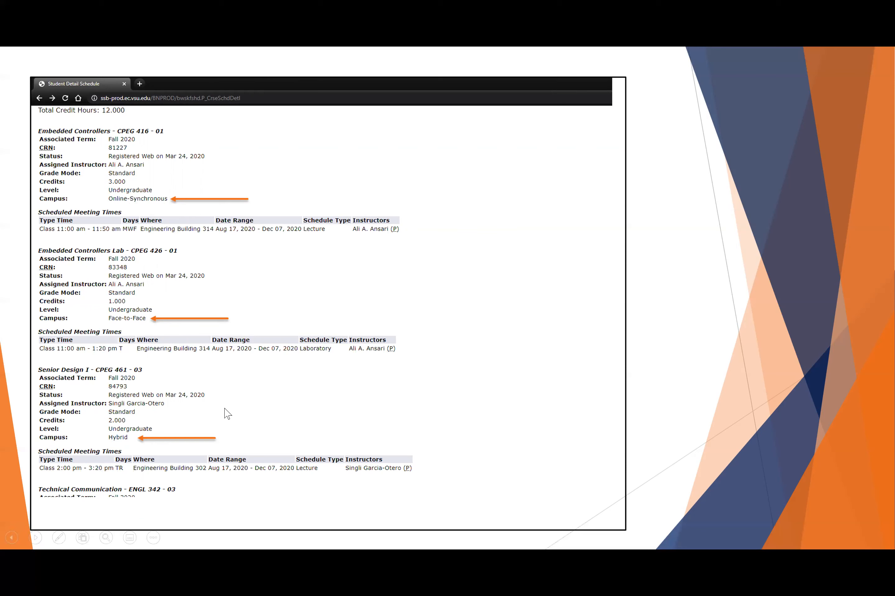
mouse_move(132, 445)
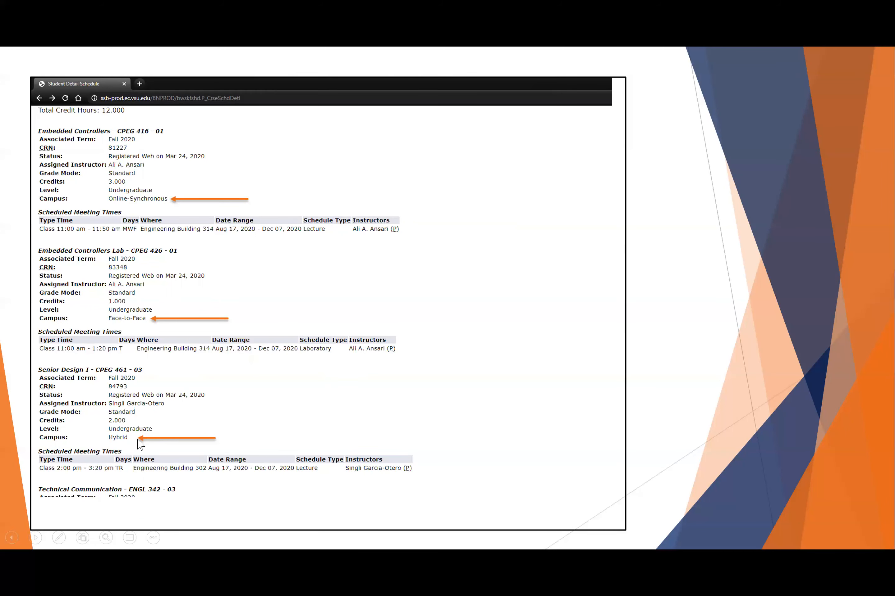
mouse_move(135, 278)
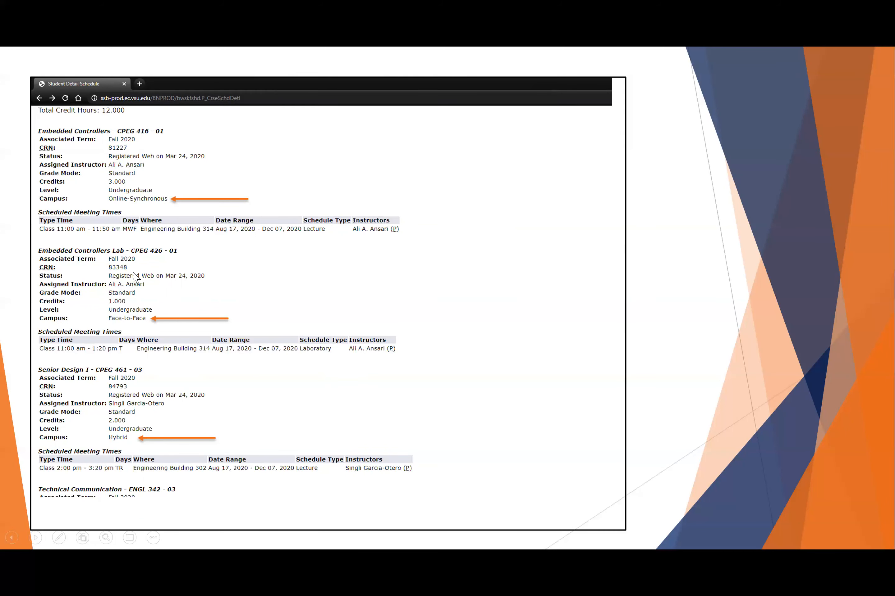
mouse_move(156, 205)
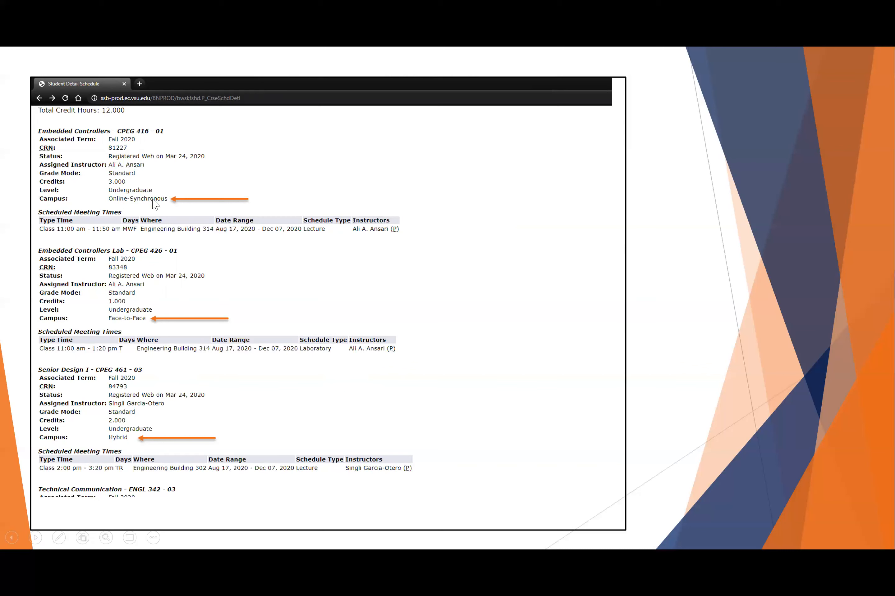
mouse_move(179, 302)
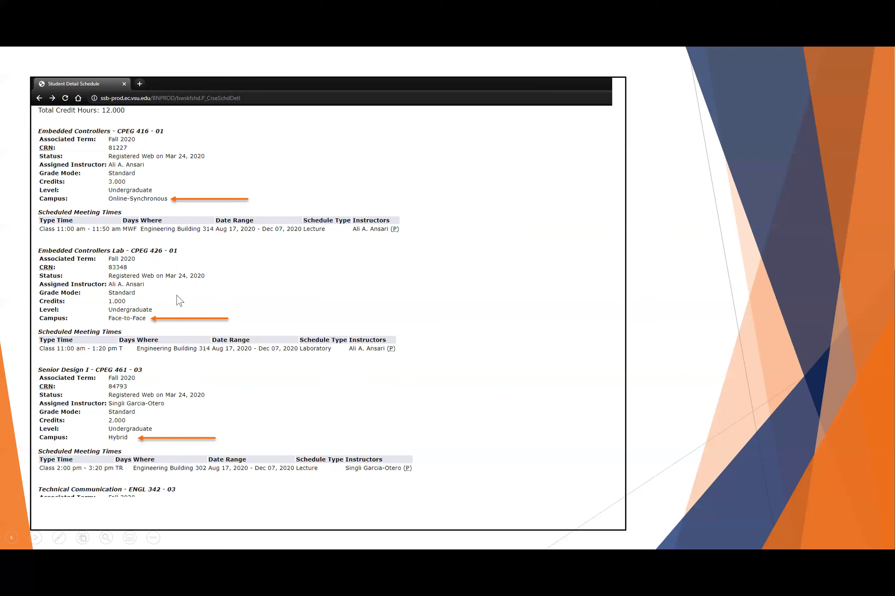
mouse_move(186, 424)
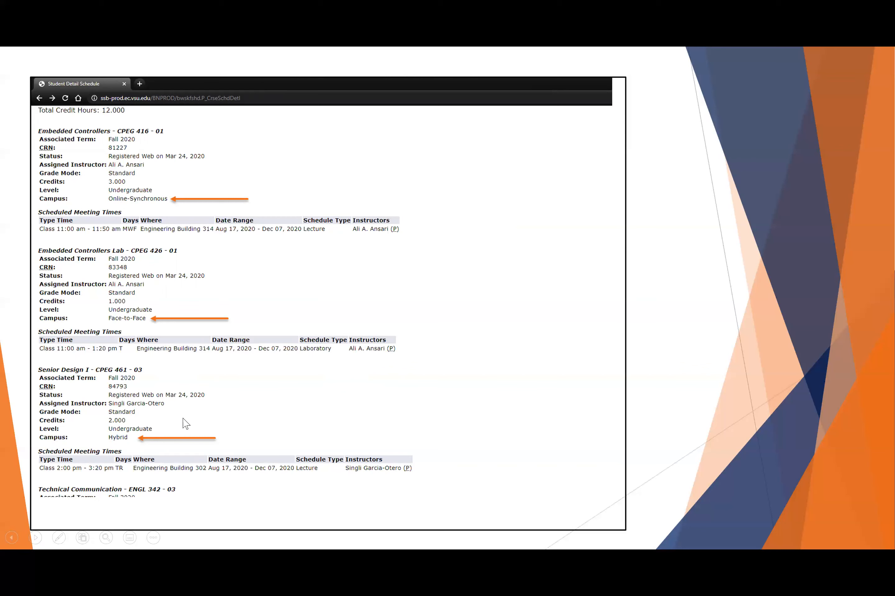
mouse_move(118, 446)
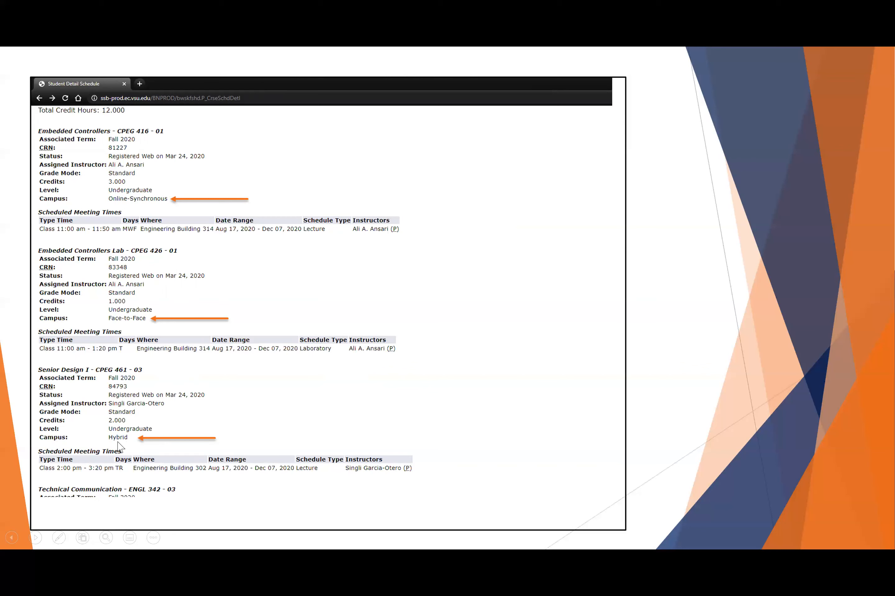
mouse_move(125, 475)
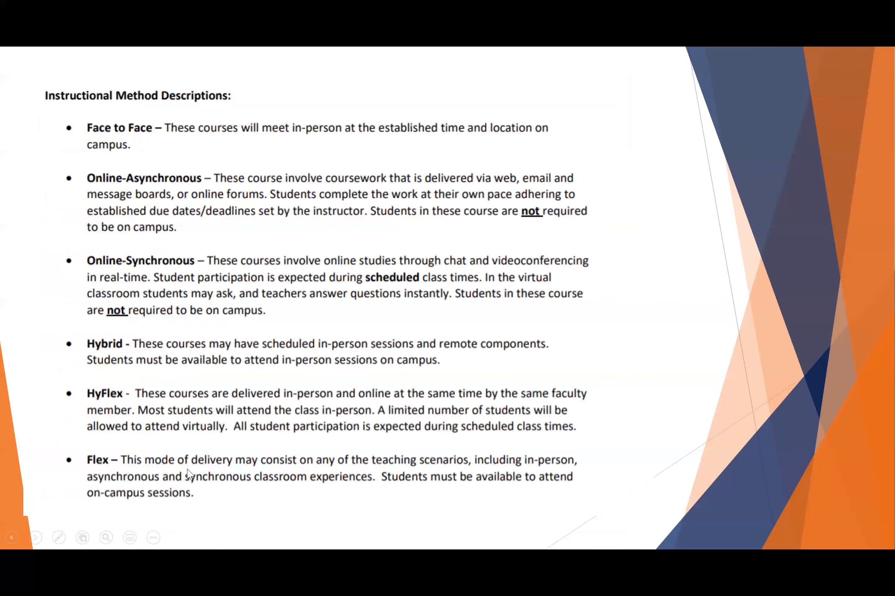
mouse_move(143, 148)
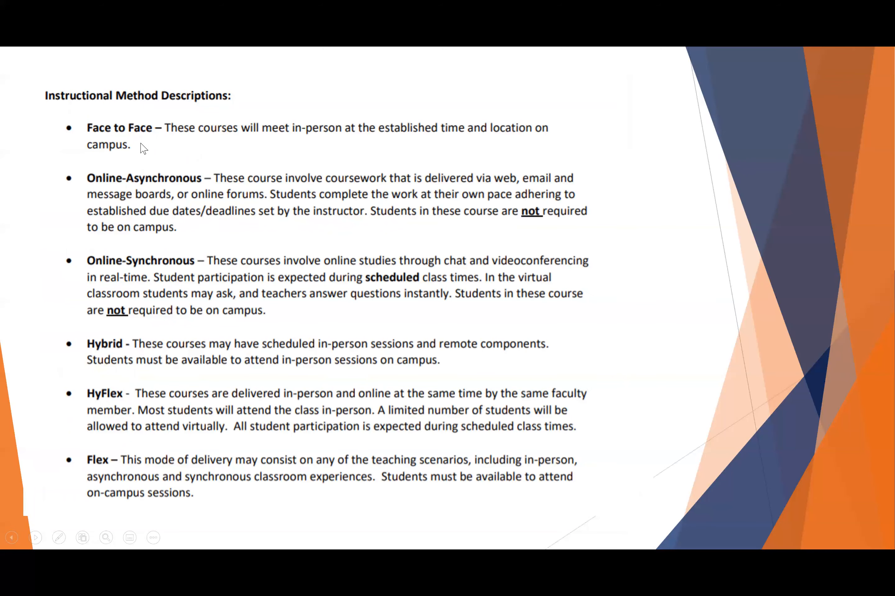
mouse_move(158, 349)
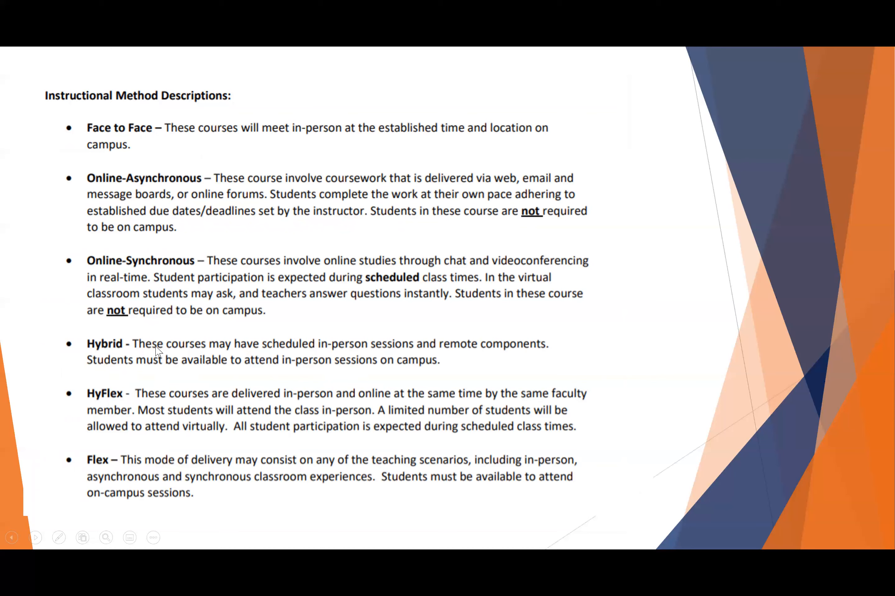
mouse_move(262, 251)
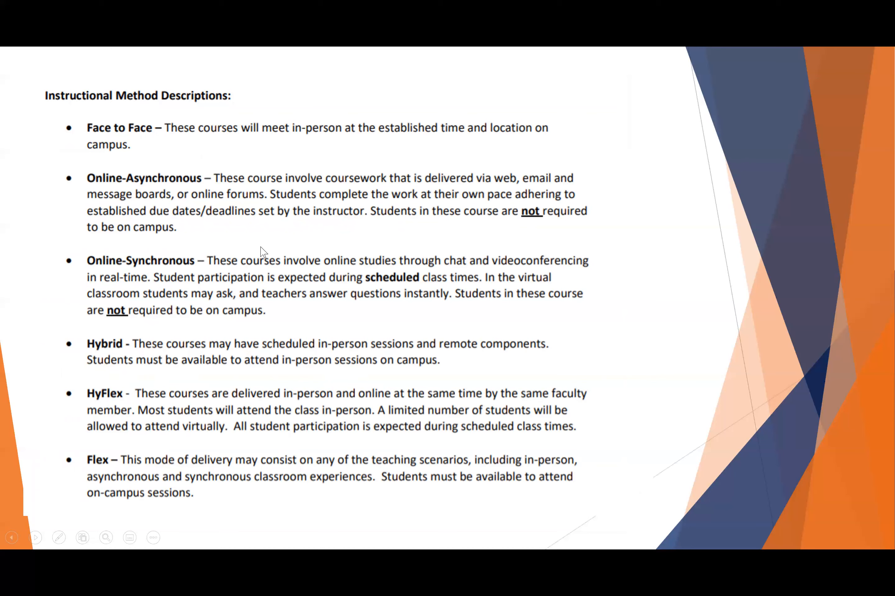
mouse_move(269, 252)
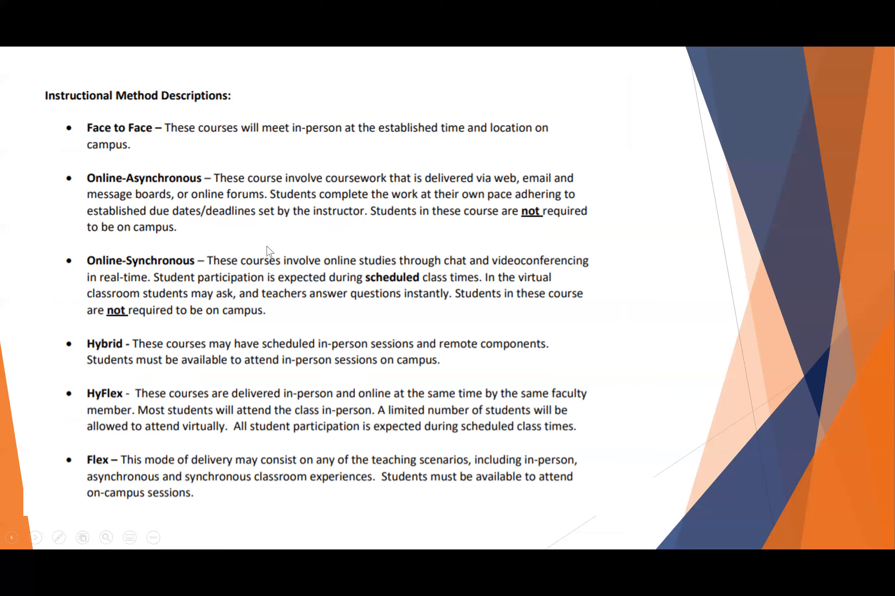
mouse_move(91, 276)
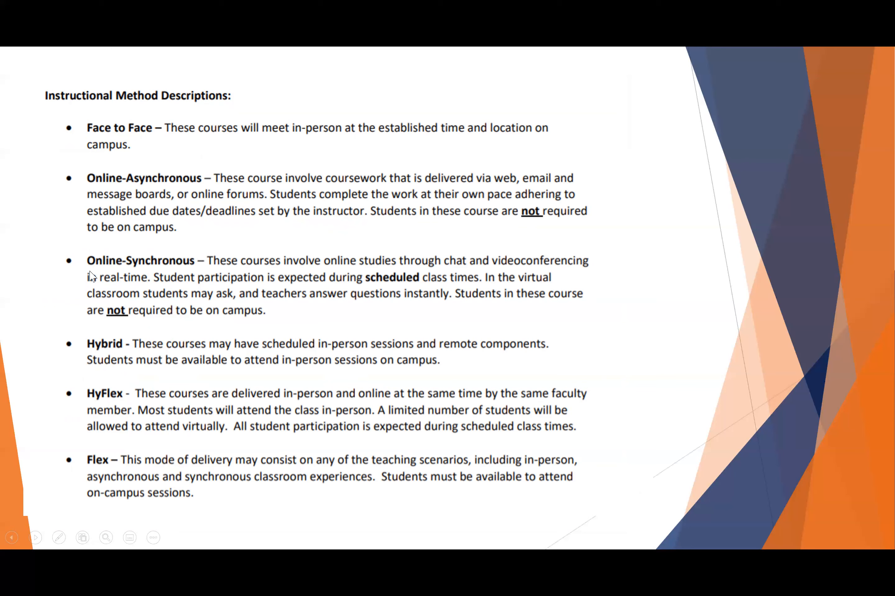
mouse_move(183, 267)
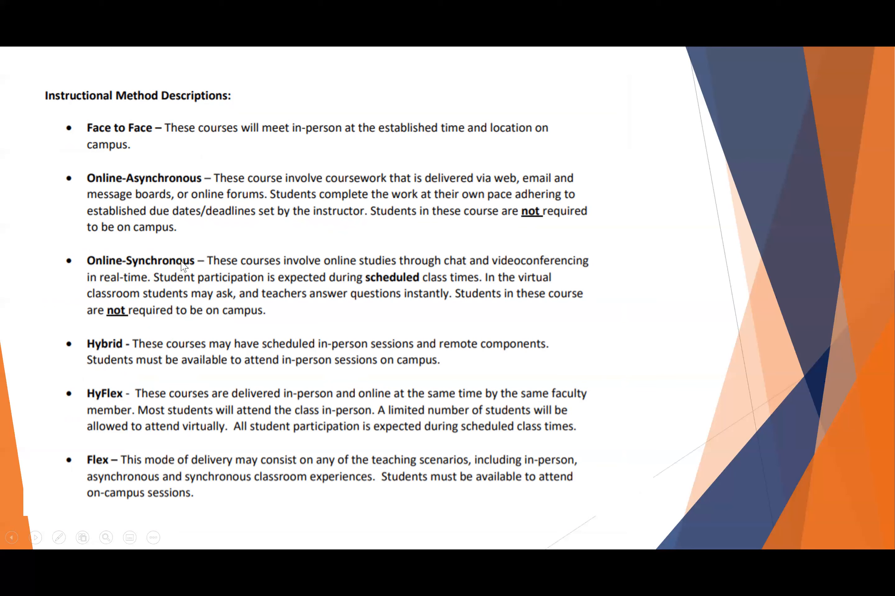
mouse_move(84, 368)
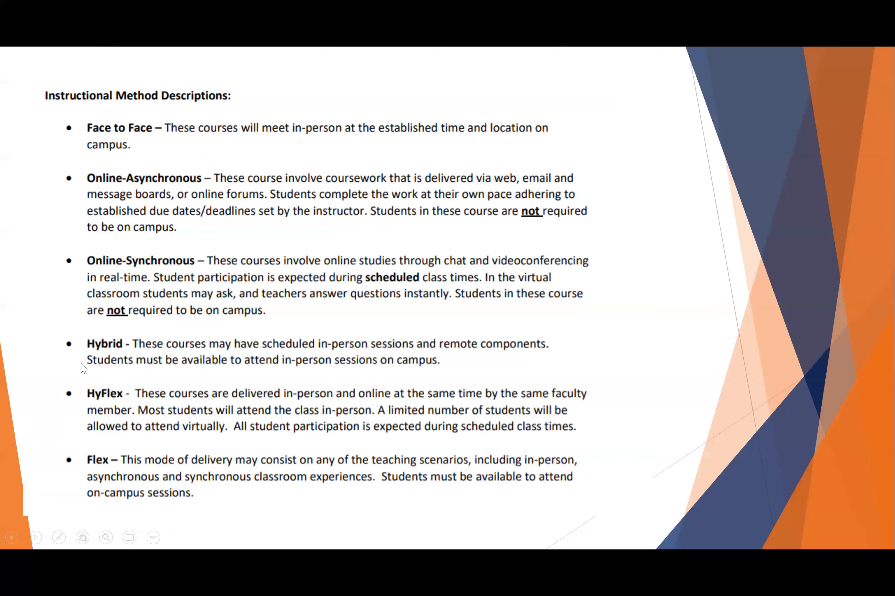
mouse_move(192, 331)
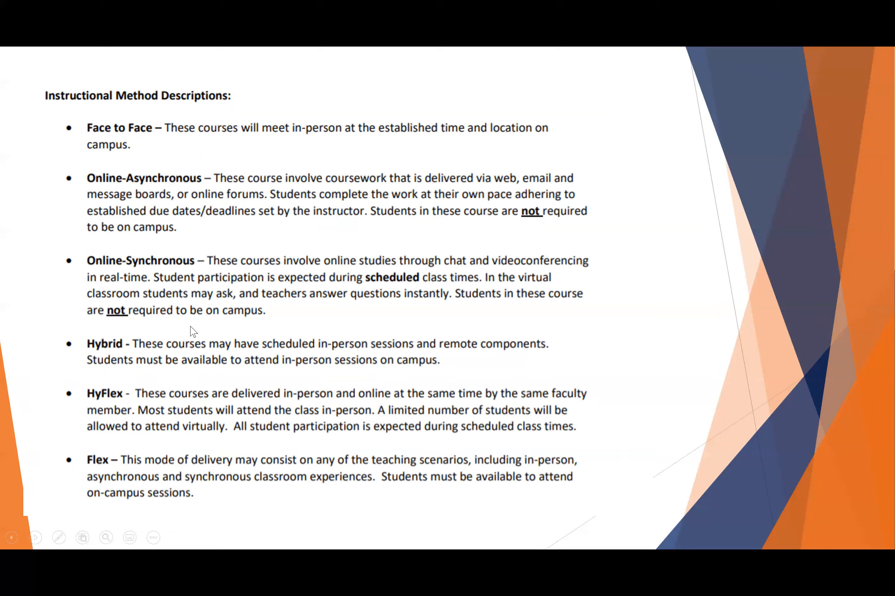
mouse_move(118, 188)
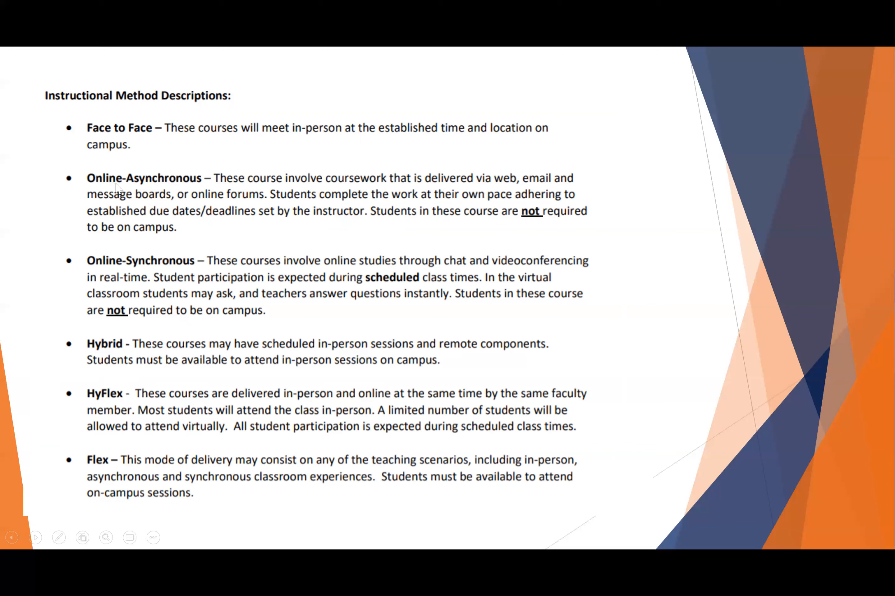
mouse_move(108, 355)
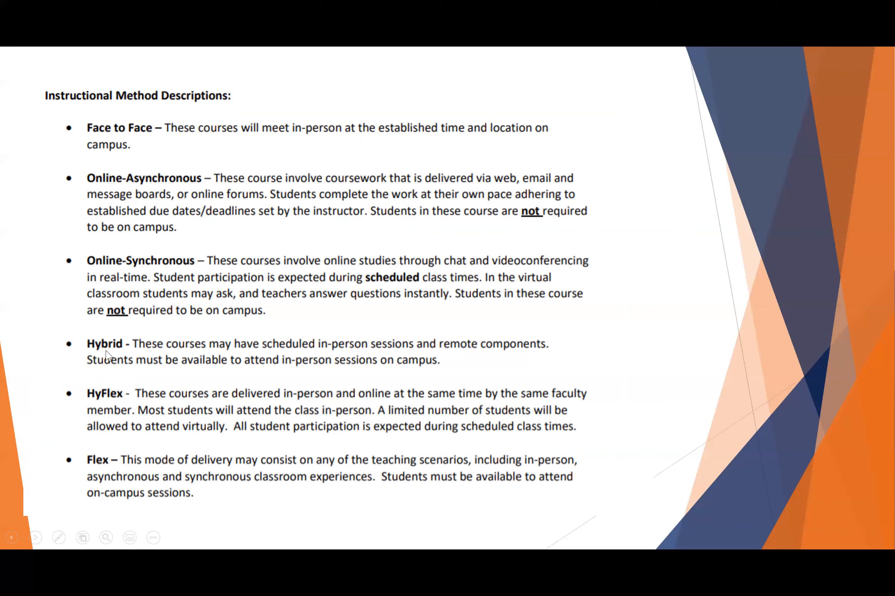
mouse_move(146, 285)
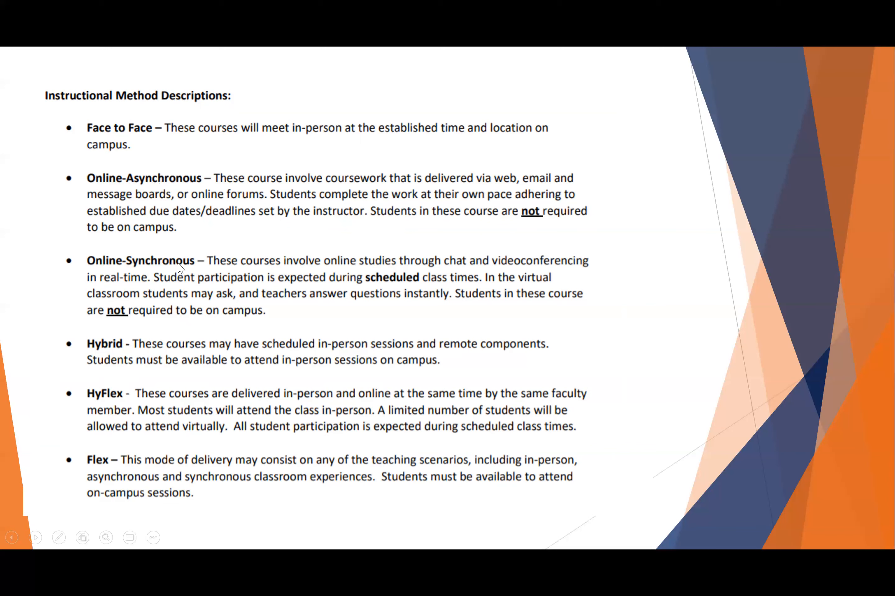
mouse_move(150, 277)
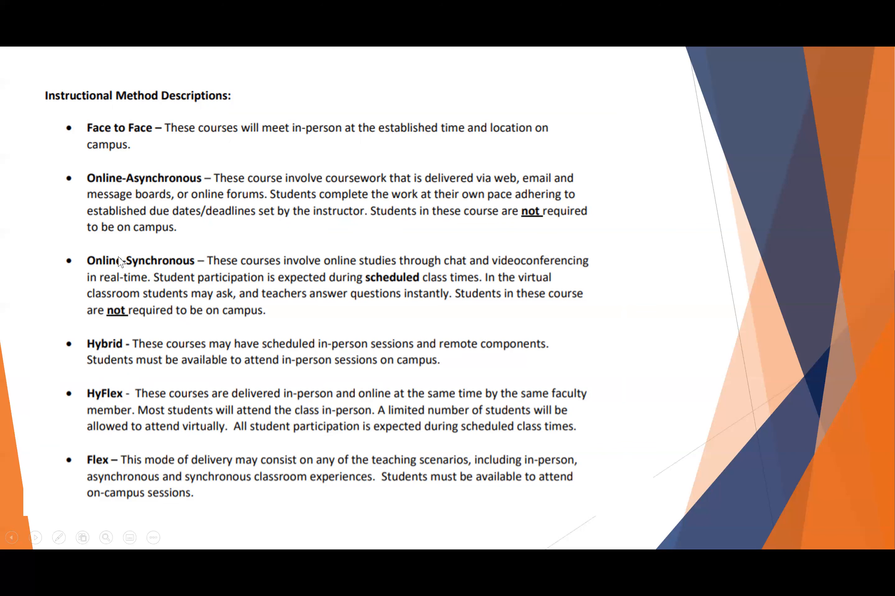
mouse_move(163, 278)
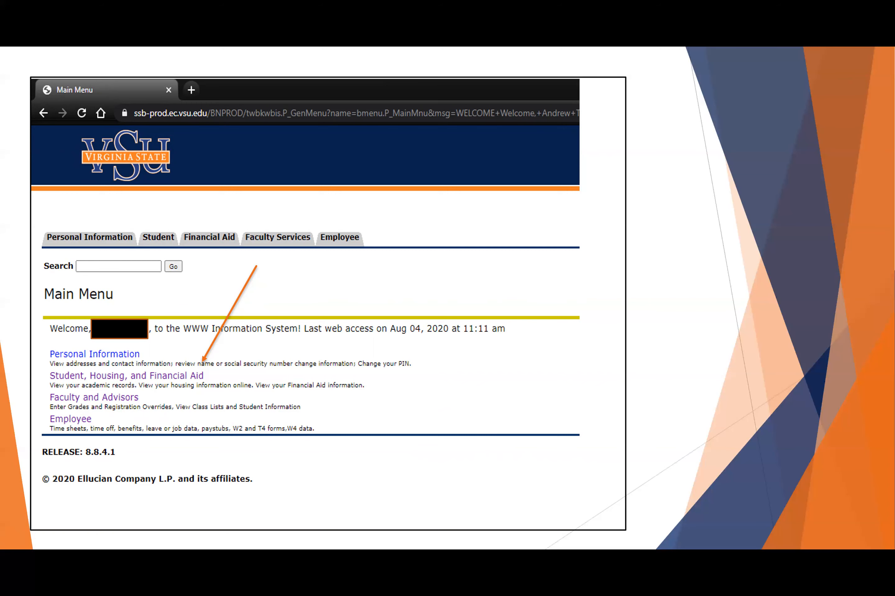
- Advance through the Student, Housing, and Financial Aid slide to the Student Records slide marking View Holds
left_click(125, 375)
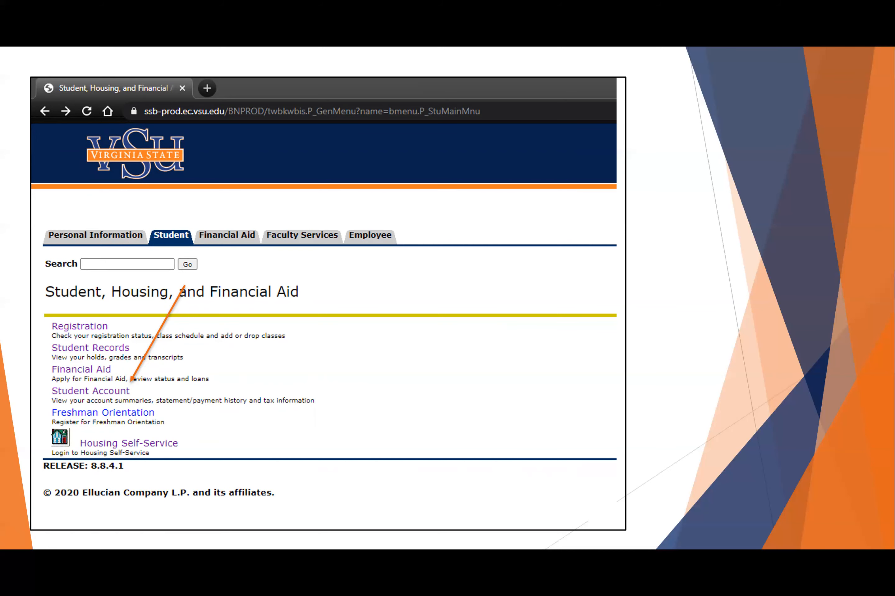
left_click(90, 347)
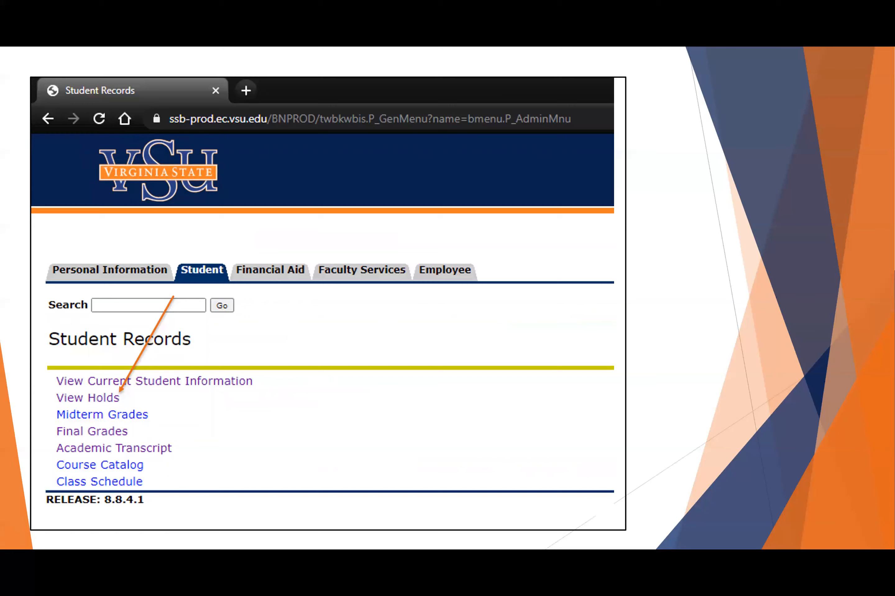
- Show the View Holds slide with the Validated hold from Student Accounts (Bursar), then return to the Main Menu slide
left_click(88, 397)
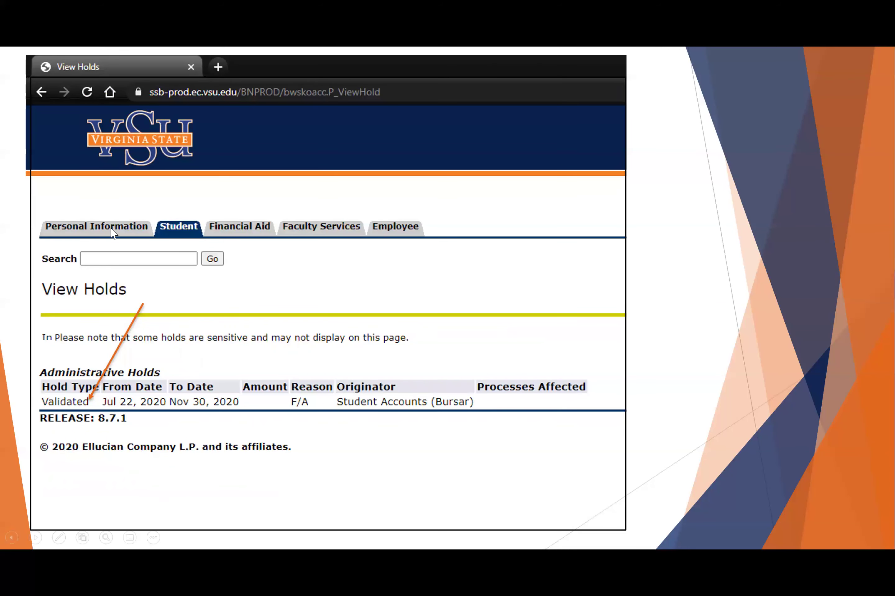
mouse_move(198, 350)
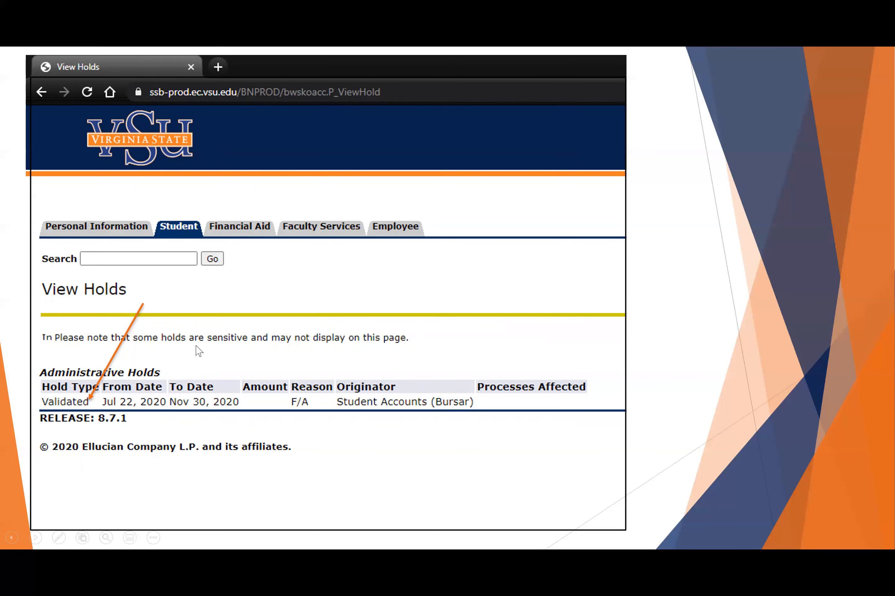
mouse_move(108, 332)
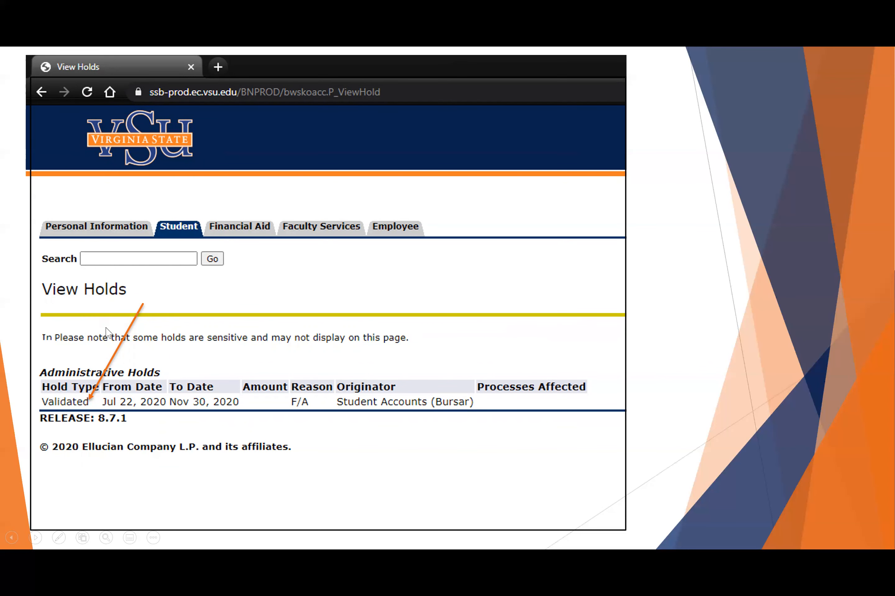
mouse_move(418, 424)
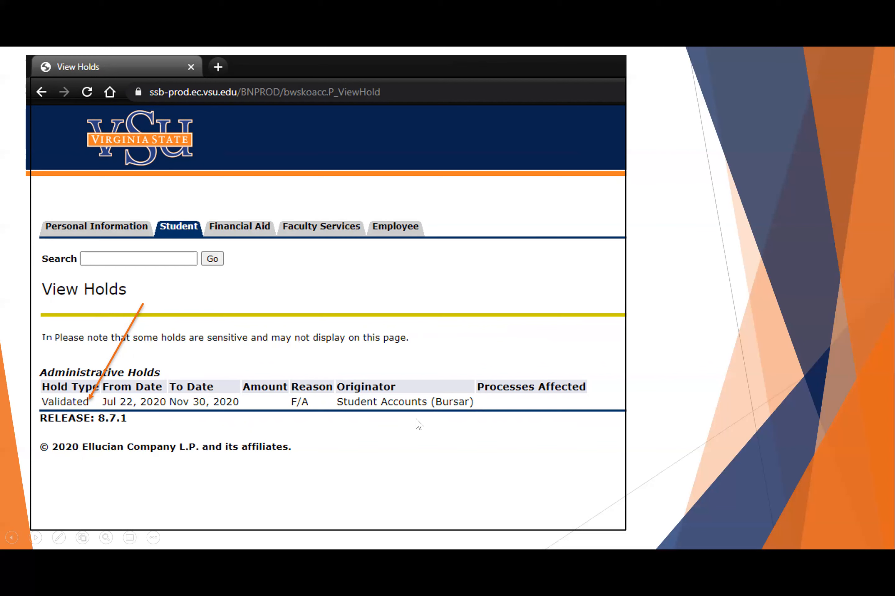
mouse_move(458, 418)
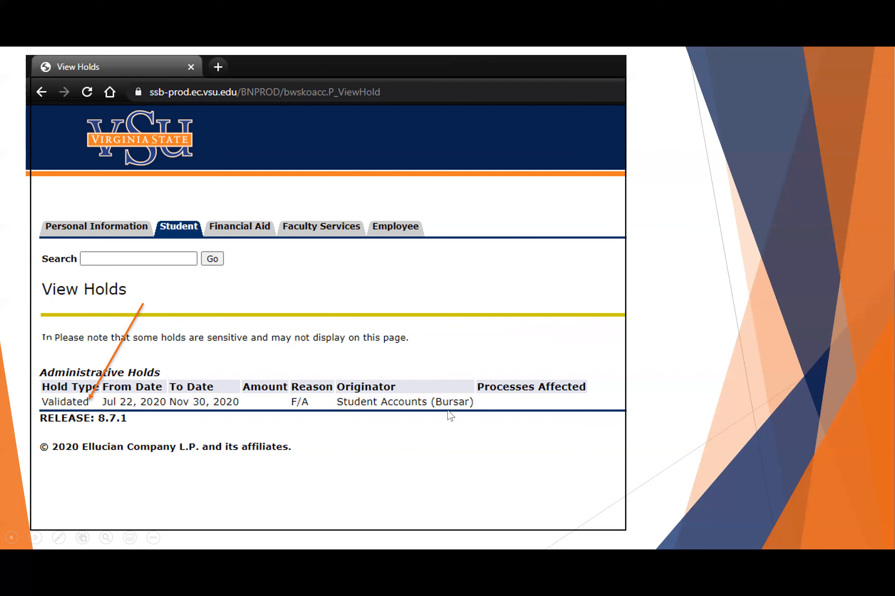
mouse_move(446, 397)
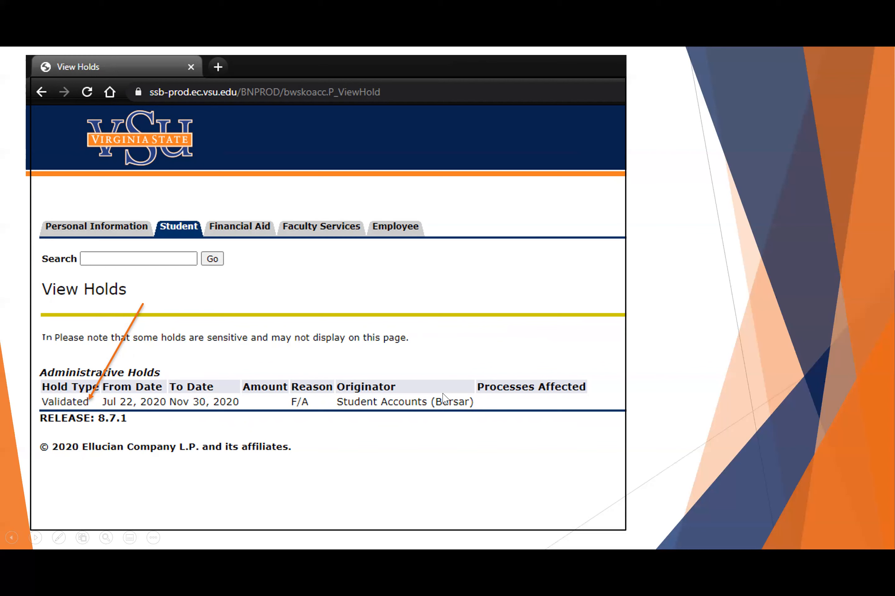
mouse_move(464, 331)
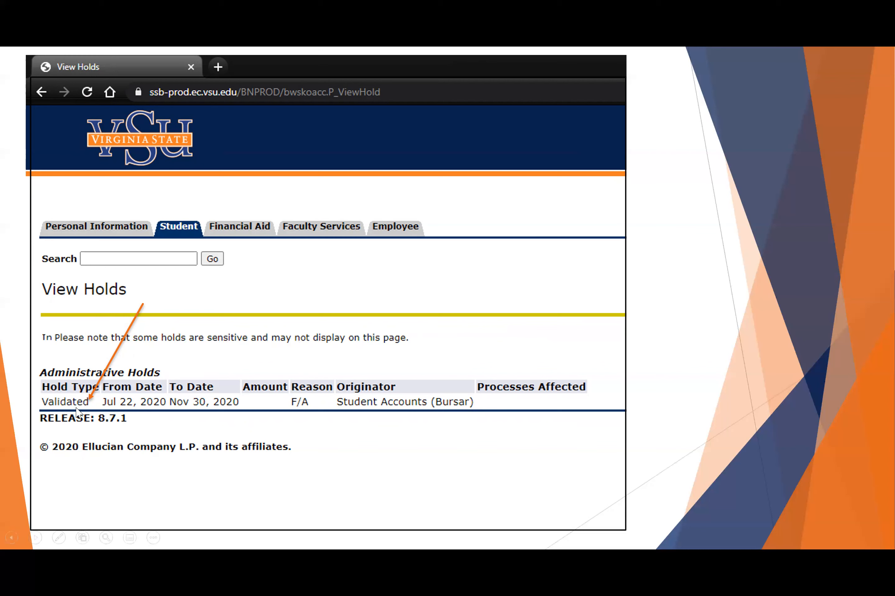
mouse_move(47, 400)
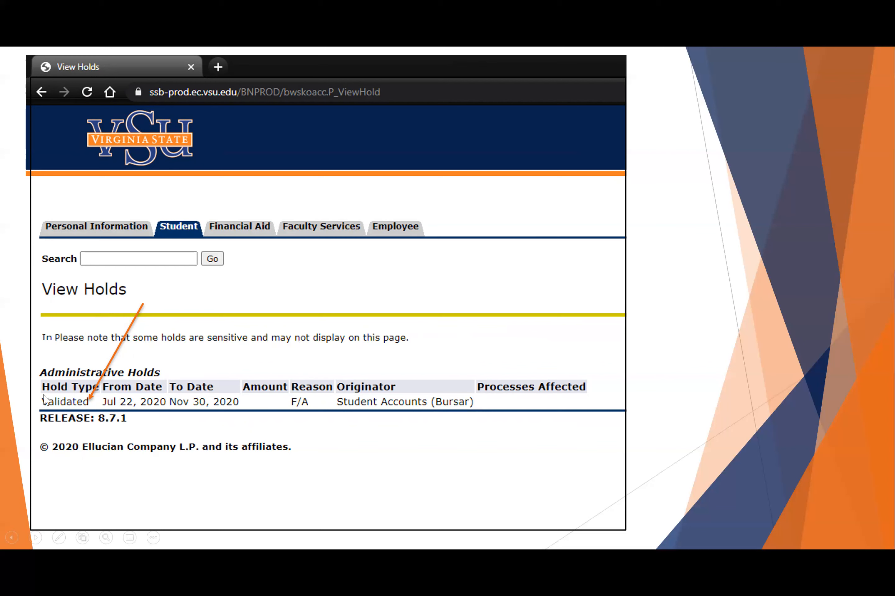
mouse_move(90, 399)
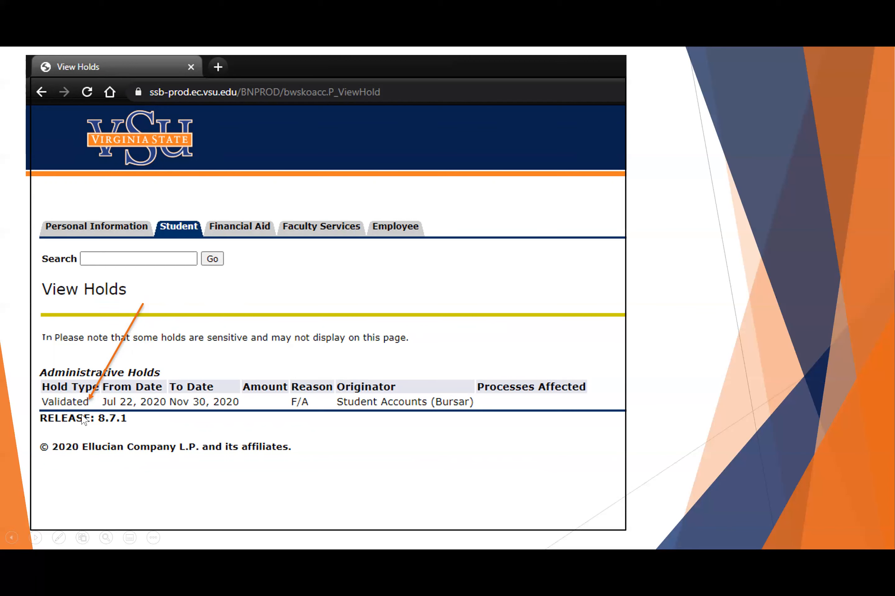
mouse_move(115, 359)
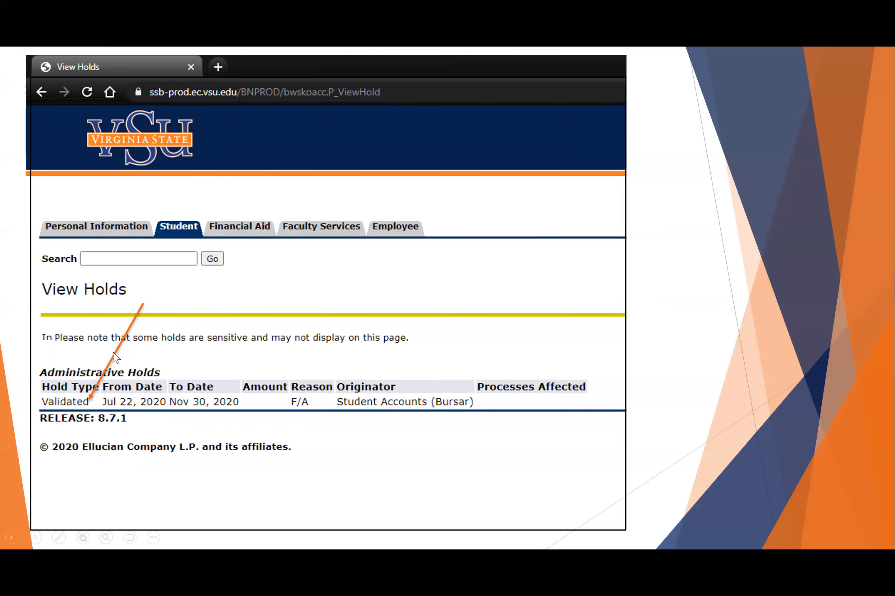
mouse_move(117, 424)
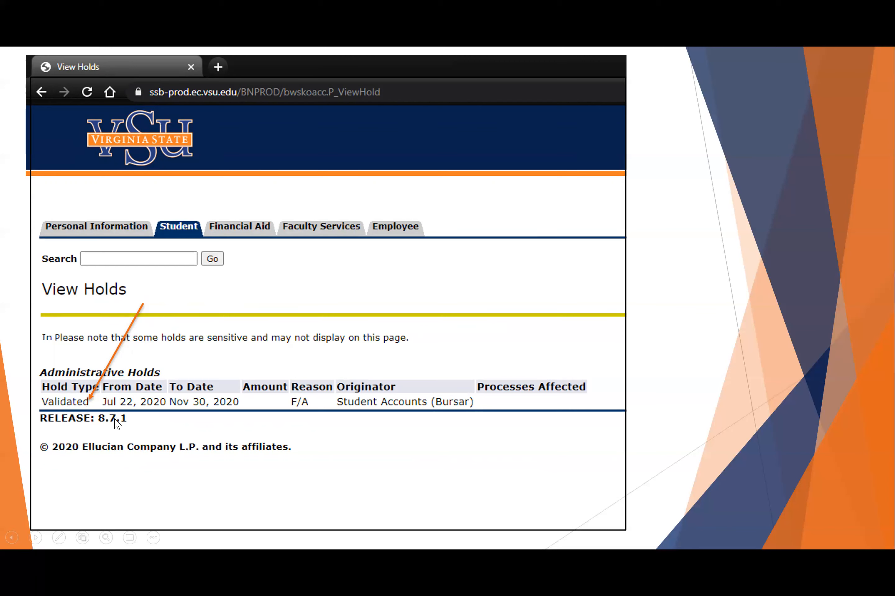
left_click(46, 91)
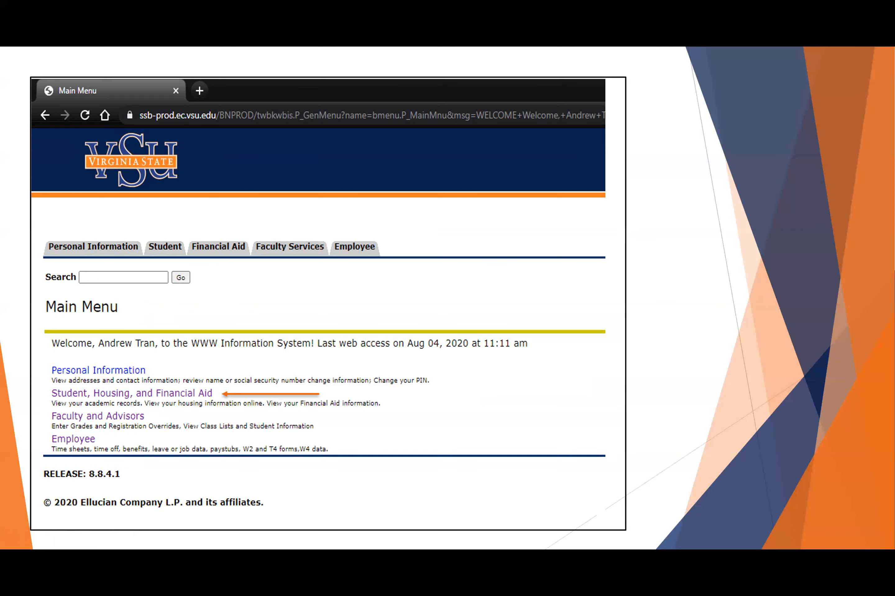
- Advance through the Financial Aid menu slide marking Award to the Financial Aid Status 2019-2020 slide
left_click(131, 393)
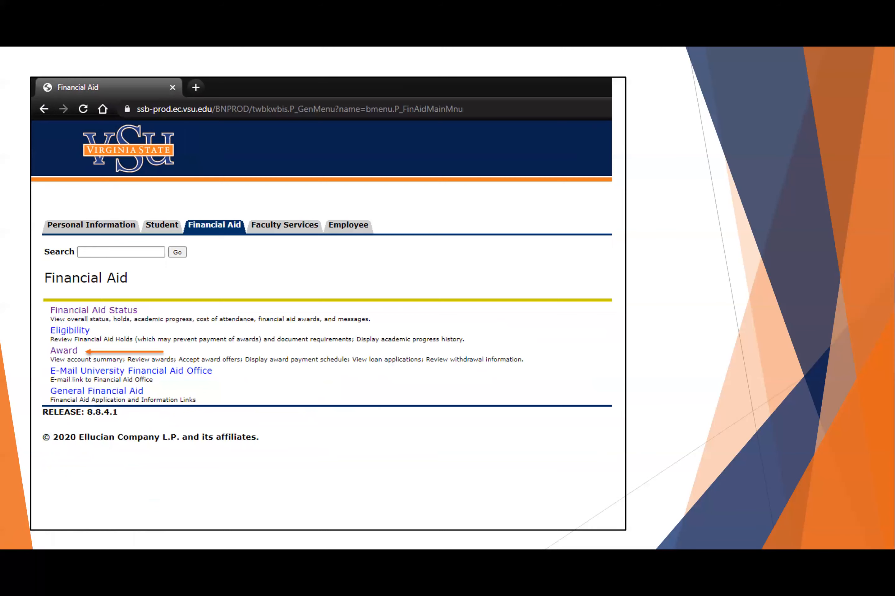
left_click(94, 310)
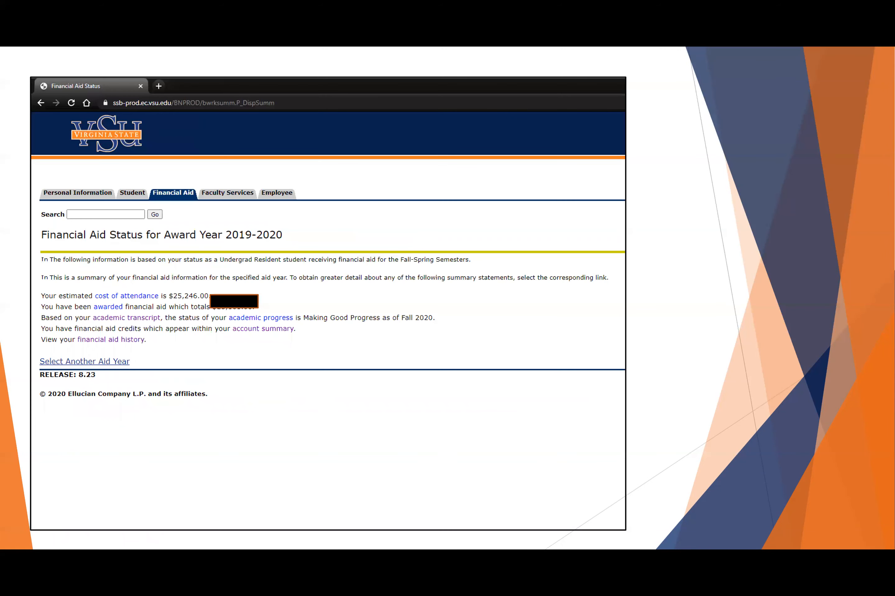